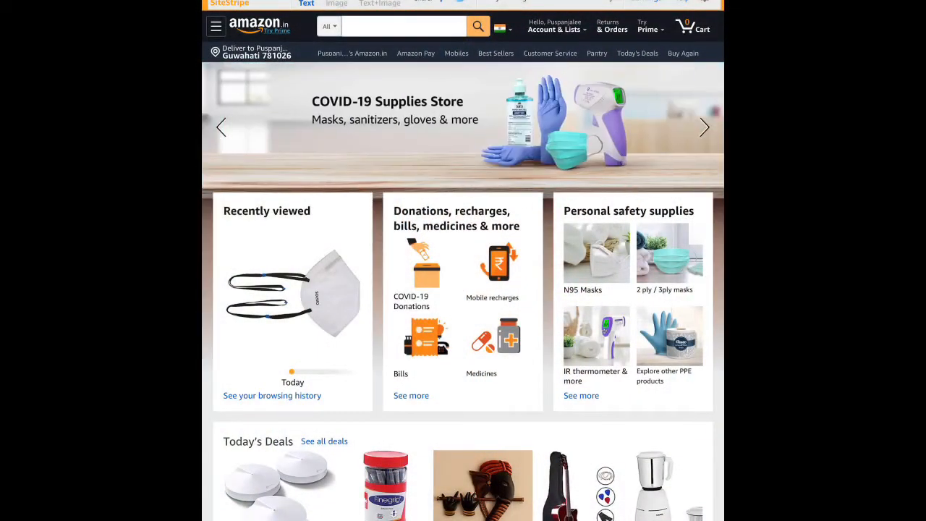
Scroll the Amazon.in homepage down to the footer's Make Money with Us links.
scroll(down, 3)
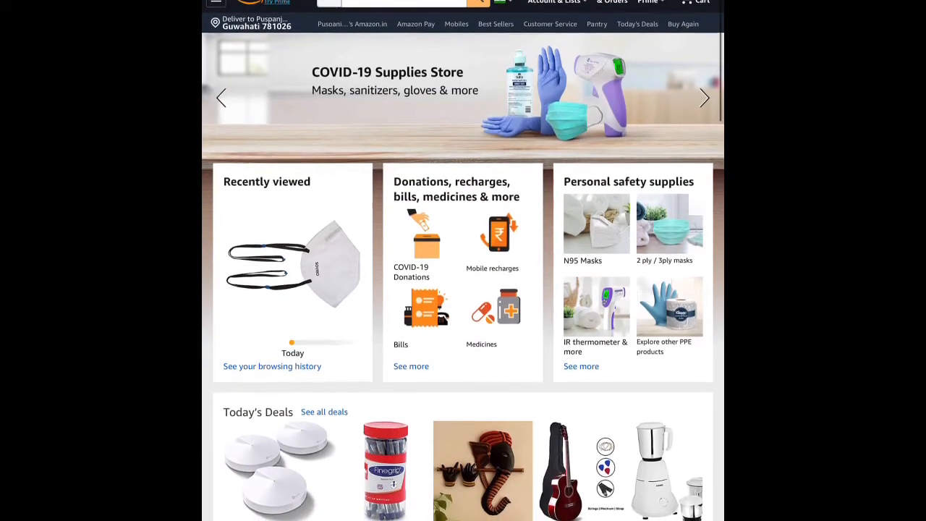
scroll(down, 3)
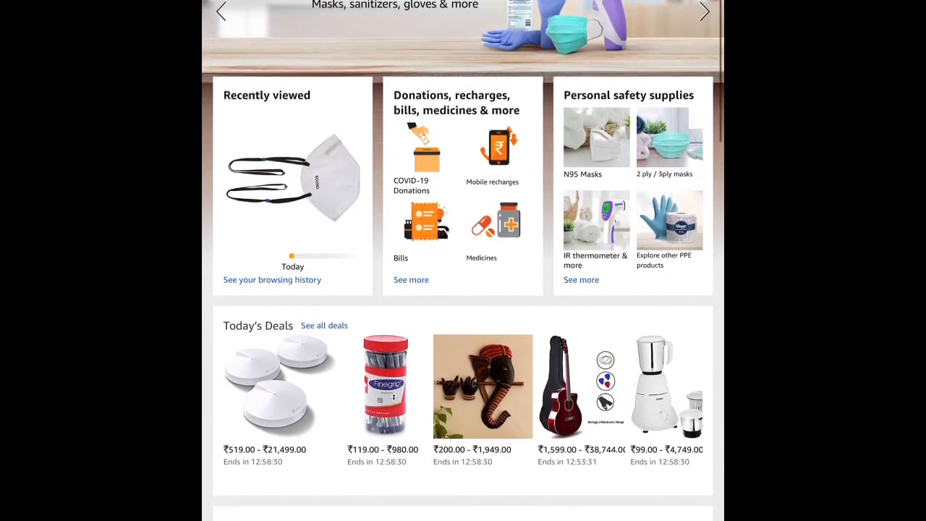
scroll(down, 3)
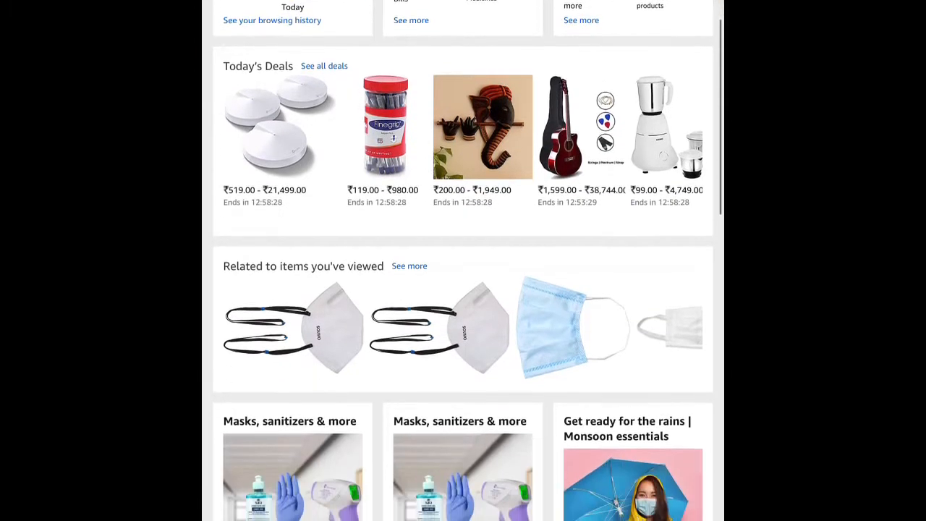
scroll(down, 3)
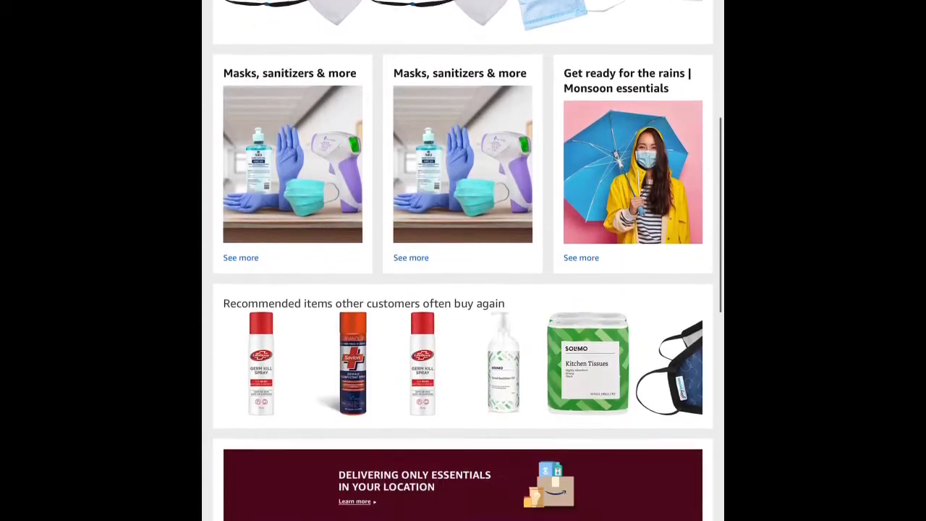
scroll(down, 3)
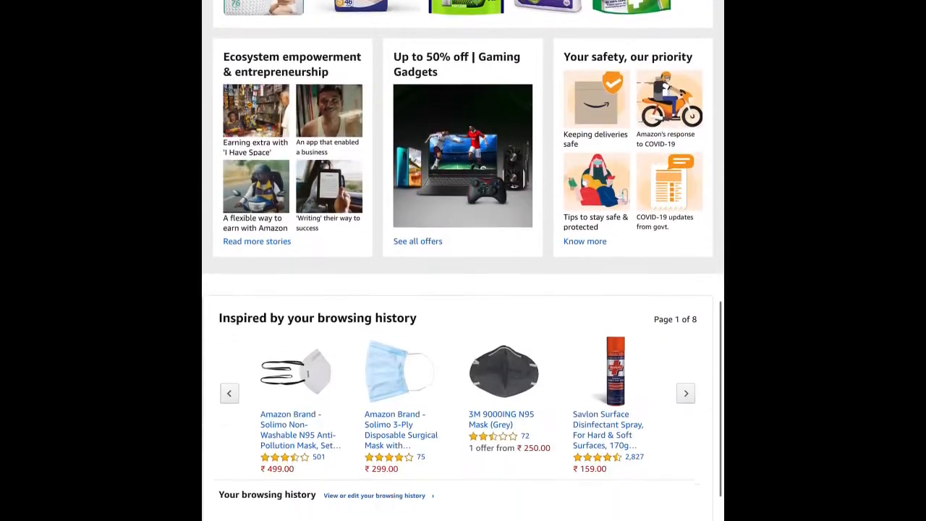
scroll(down, 3)
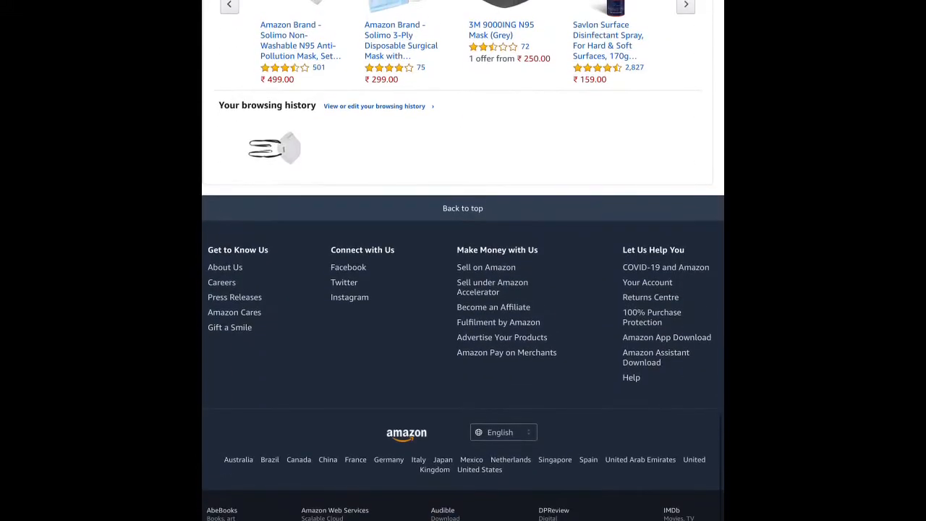
Open Become an Affiliate and browse the Associates page through testimonials to the FAQ.
click(493, 307)
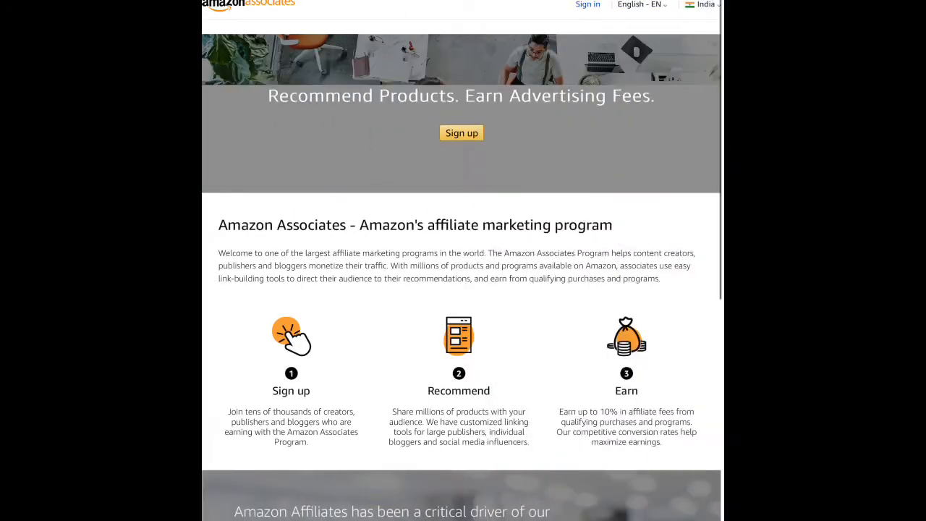
scroll(down, 3)
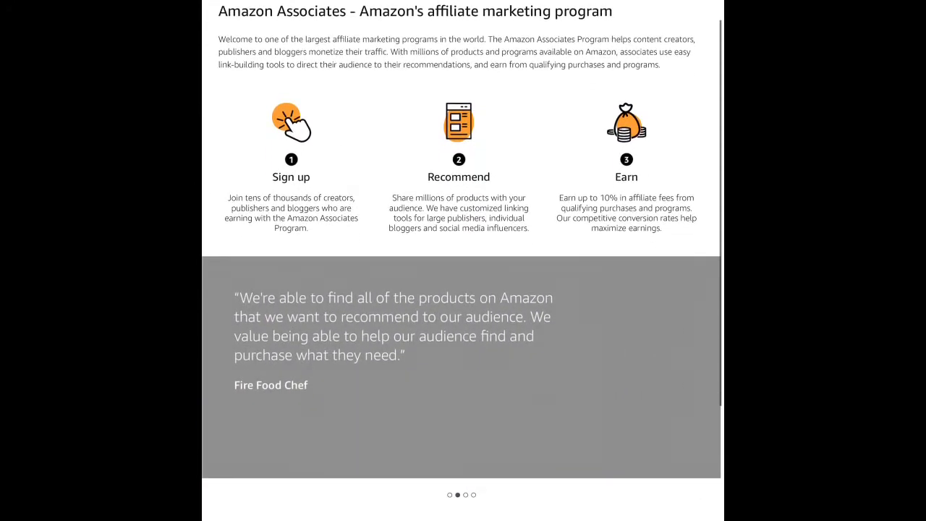
scroll(up, 3)
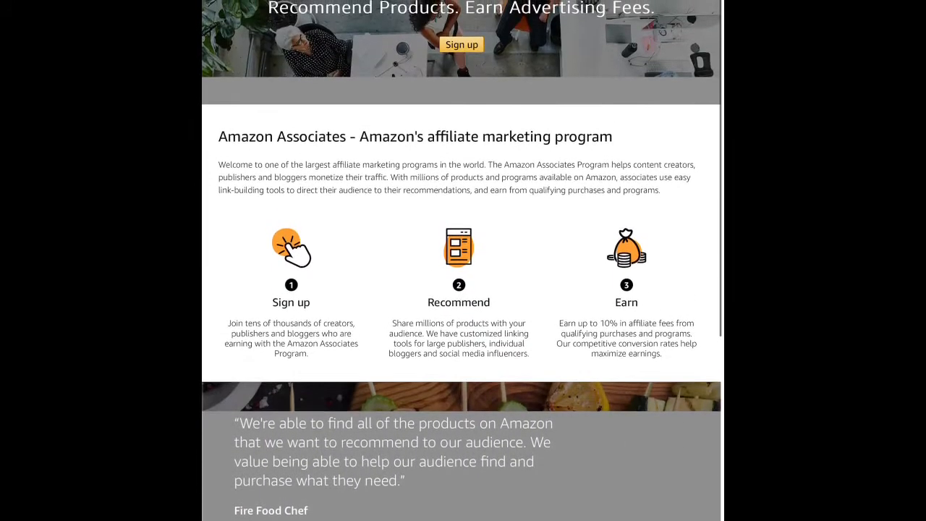
scroll(up, 3)
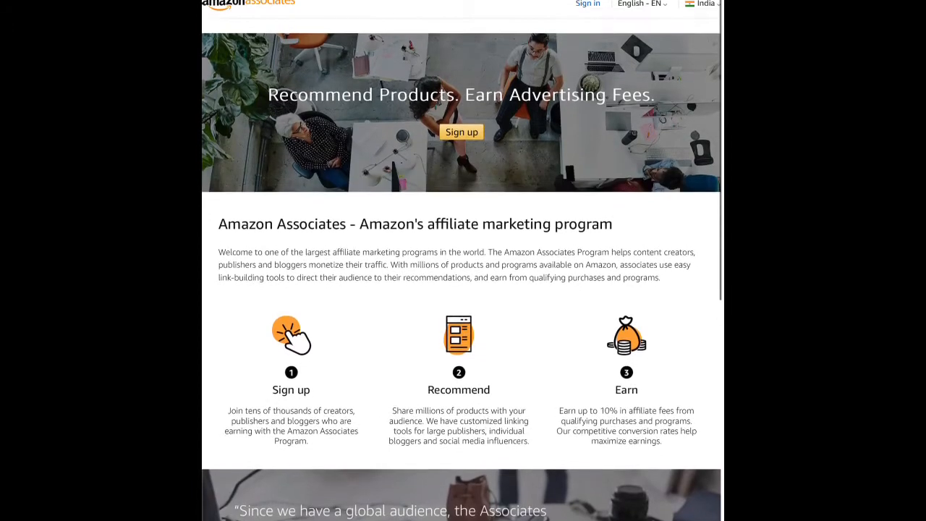
scroll(down, 3)
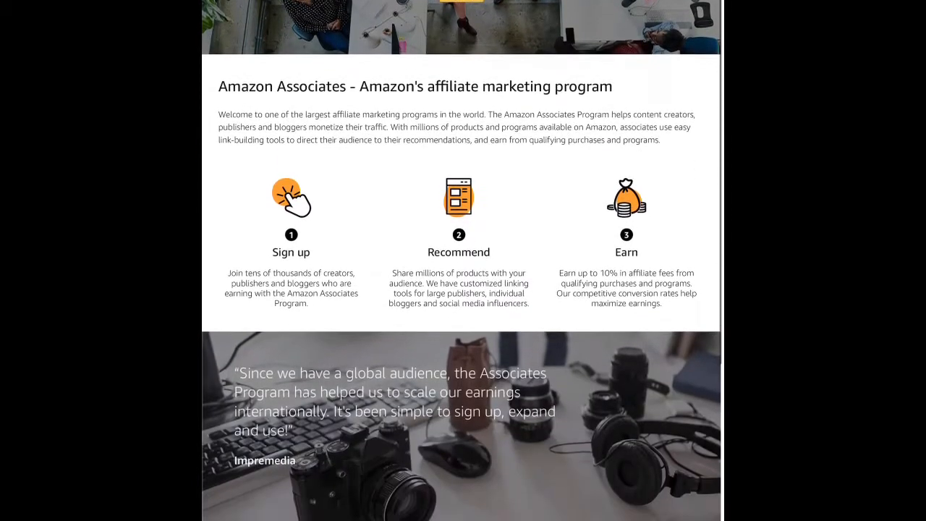
scroll(down, 3)
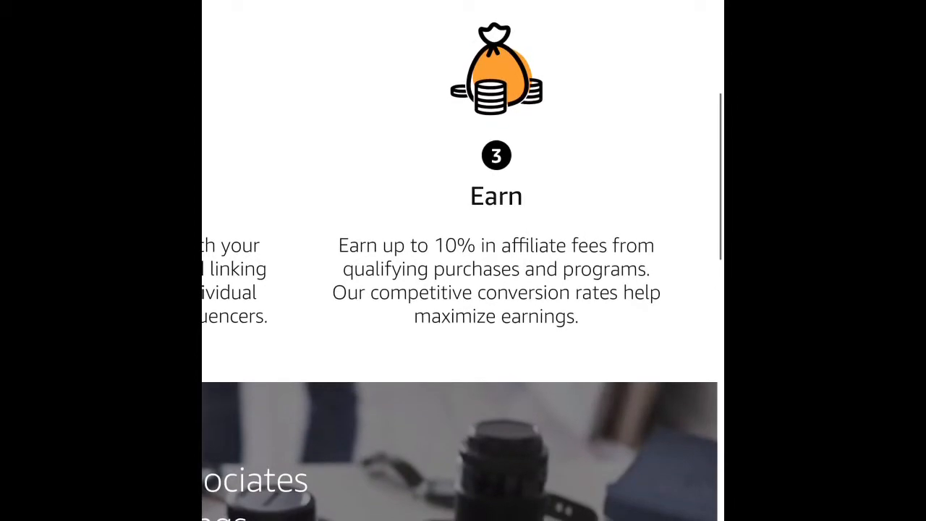
scroll(up, 3)
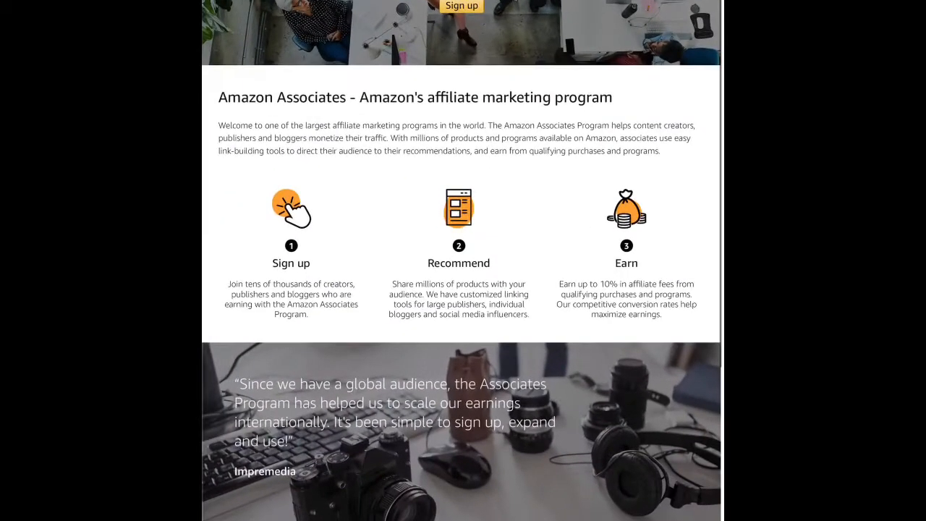
scroll(down, 3)
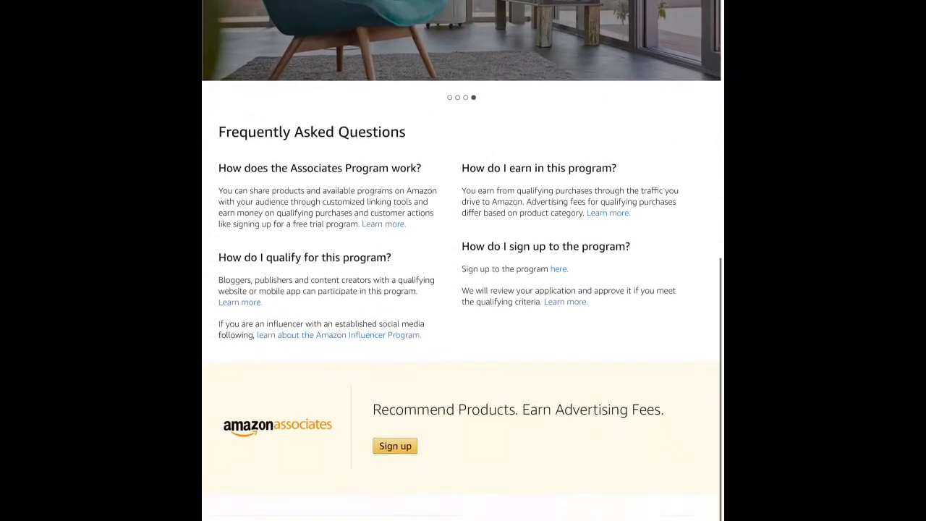
scroll(down, 3)
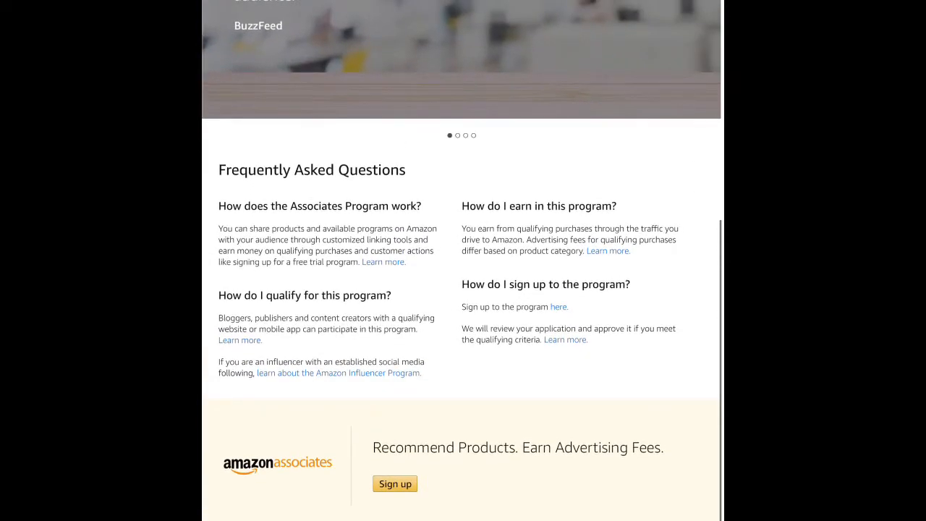
mouse_move(239, 340)
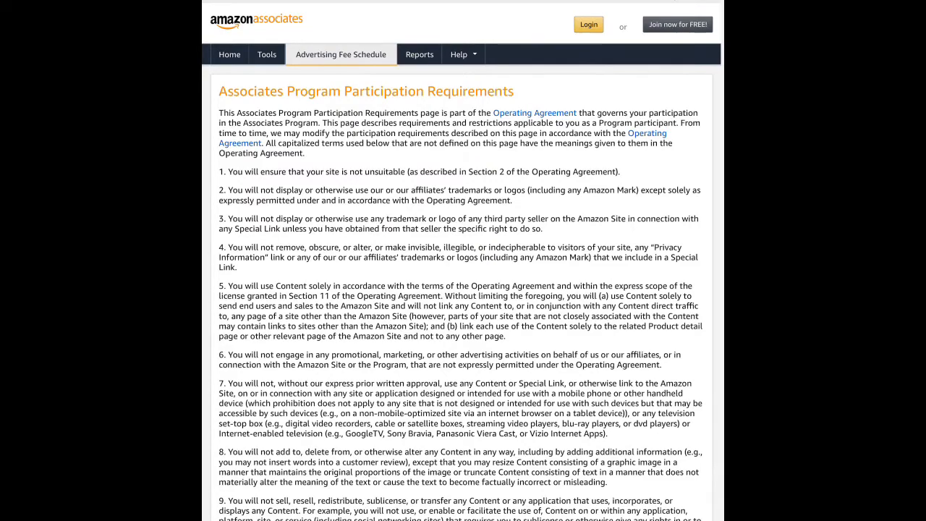
Scroll through the numbered Associates Program Participation Requirements.
scroll(down, 3)
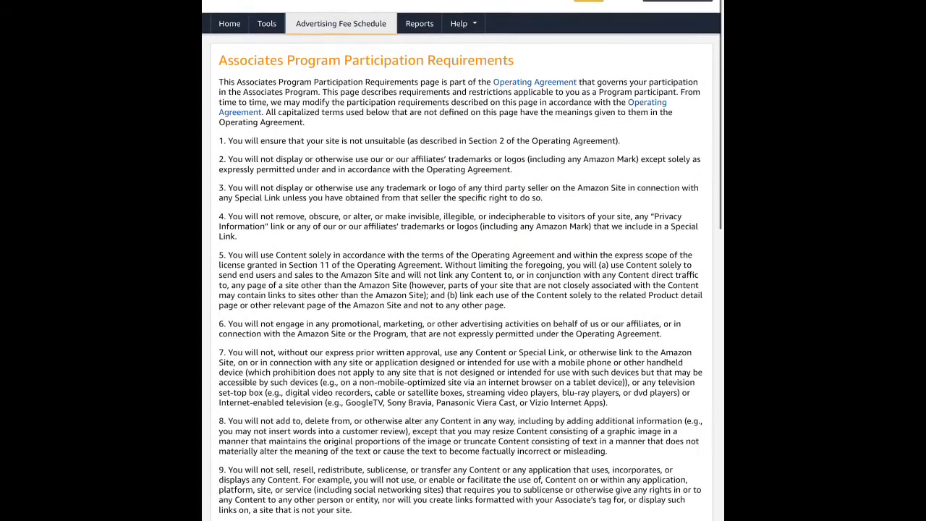
scroll(down, 3)
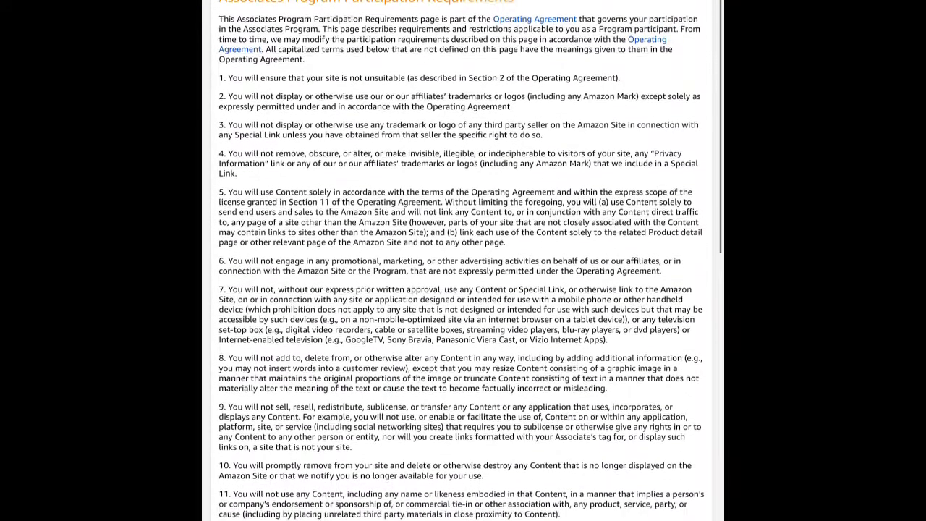
scroll(down, 3)
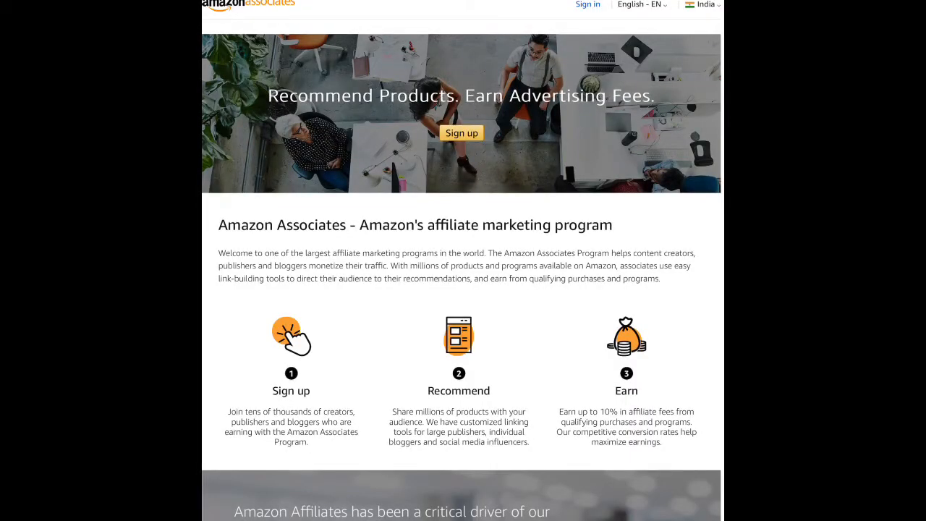
Find the 'How do I earn in this program?' FAQ and view the Advertising Fee Schedule.
scroll(down, 3)
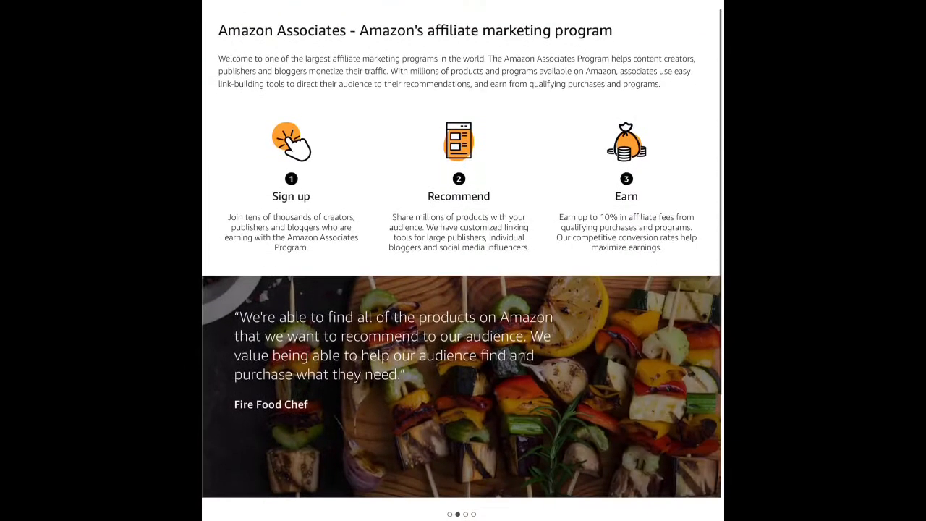
scroll(down, 3)
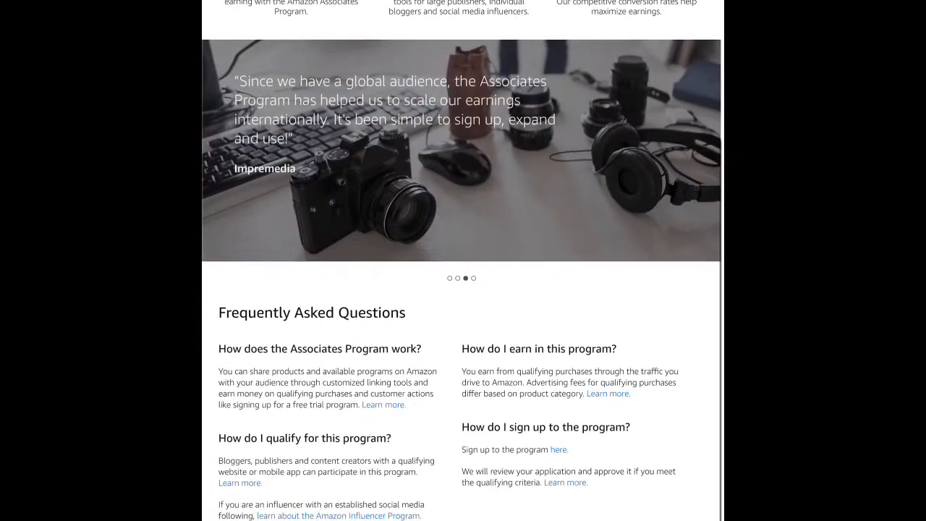
scroll(down, 3)
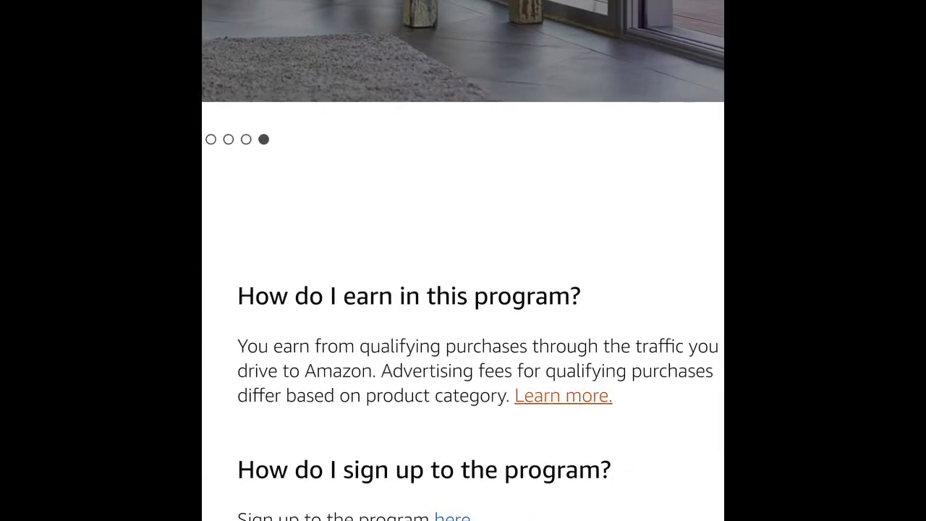
click(563, 396)
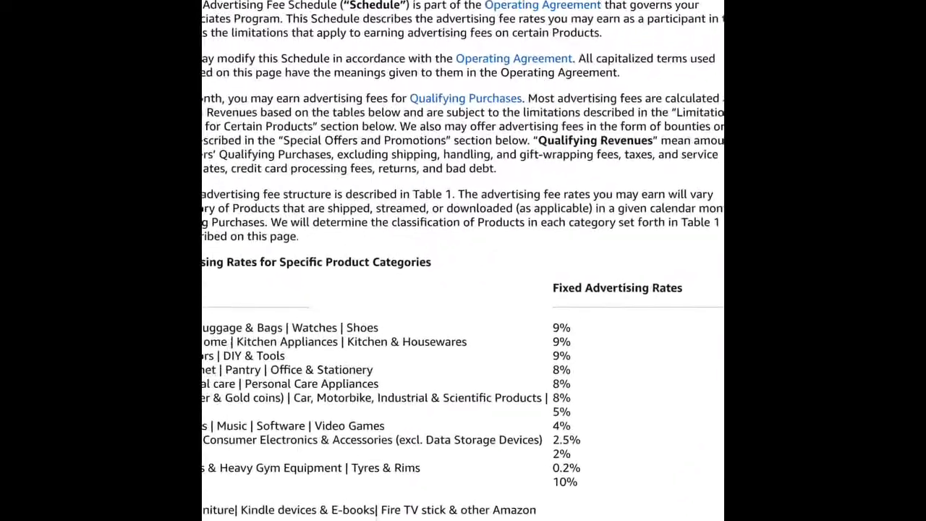
scroll(down, 3)
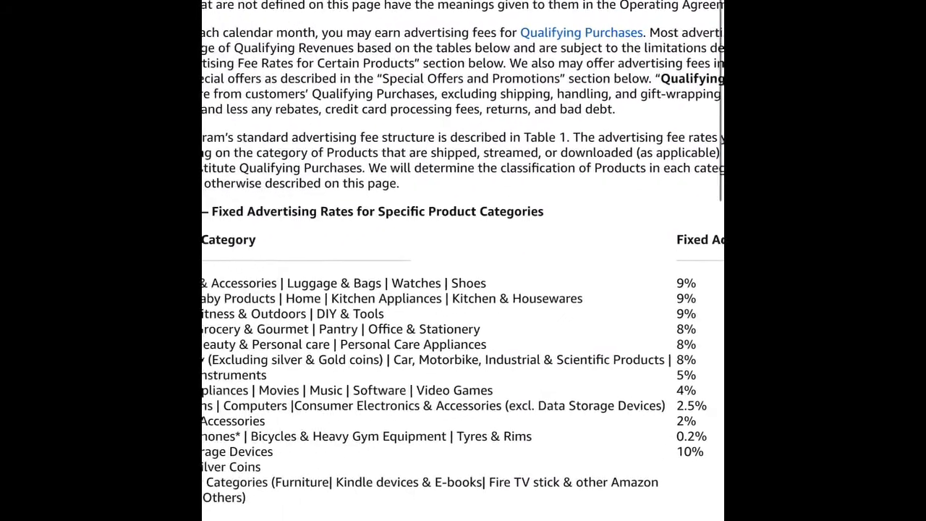
scroll(up, 3)
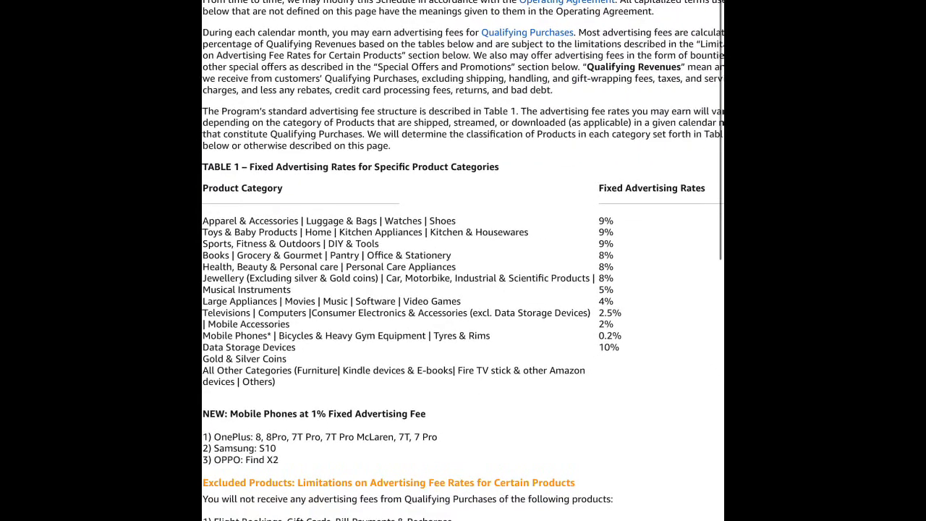
scroll(down, 3)
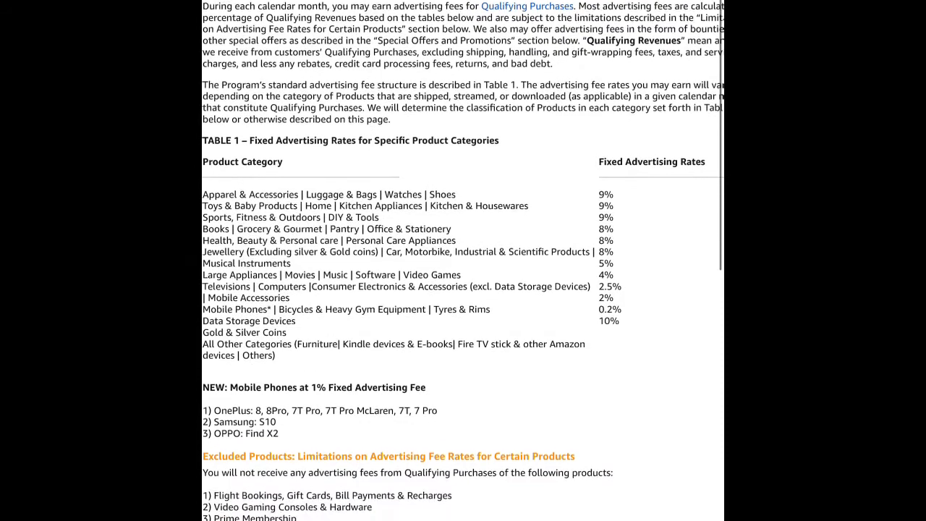
scroll(down, 3)
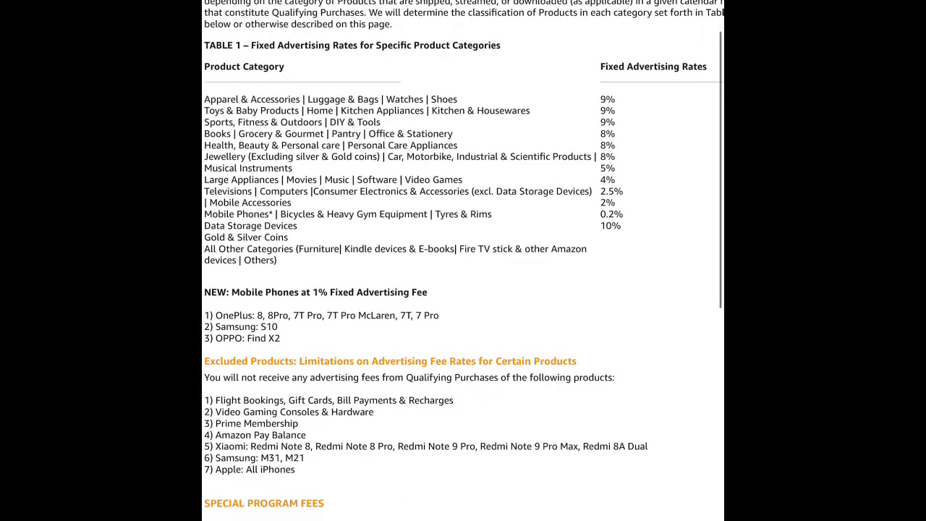
scroll(down, 3)
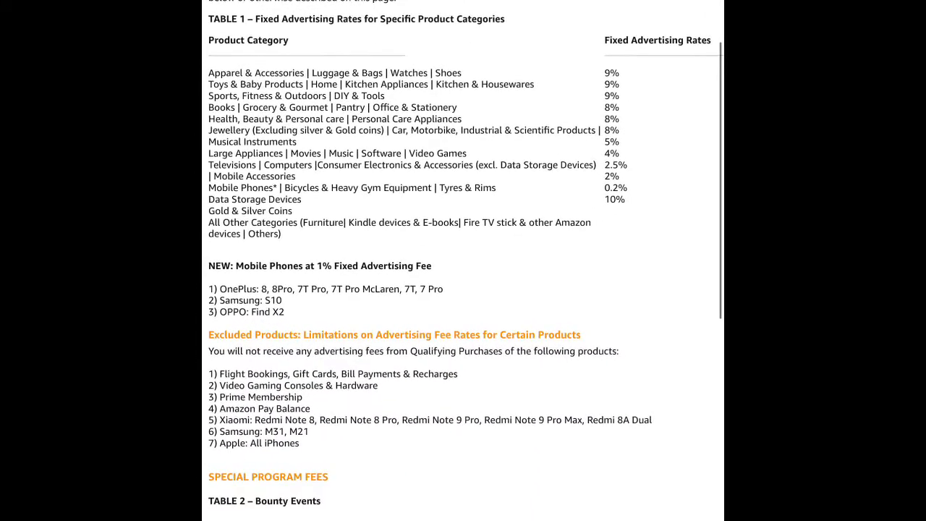
scroll(down, 3)
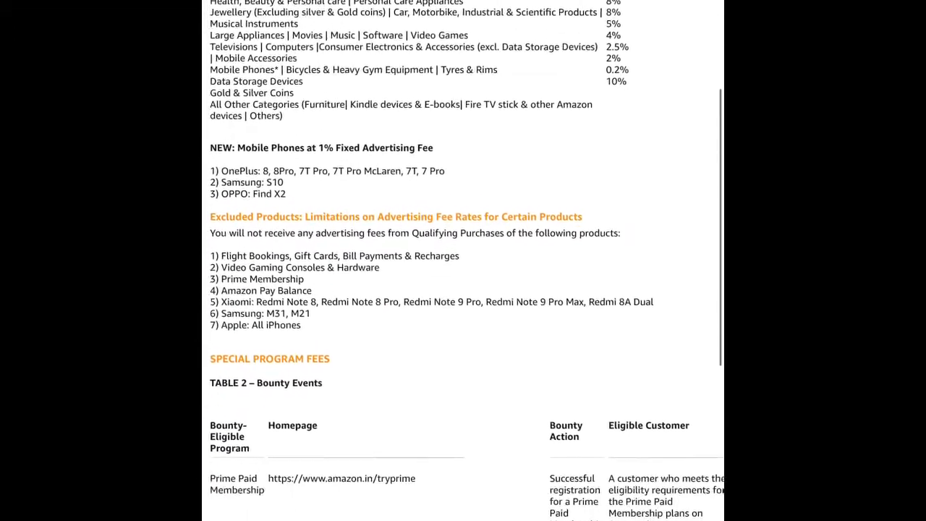
scroll(down, 3)
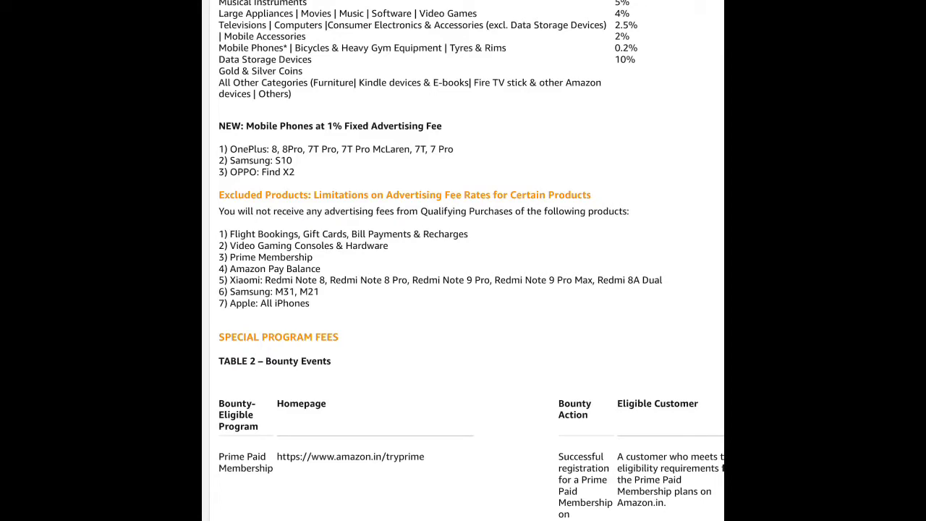
scroll(down, 3)
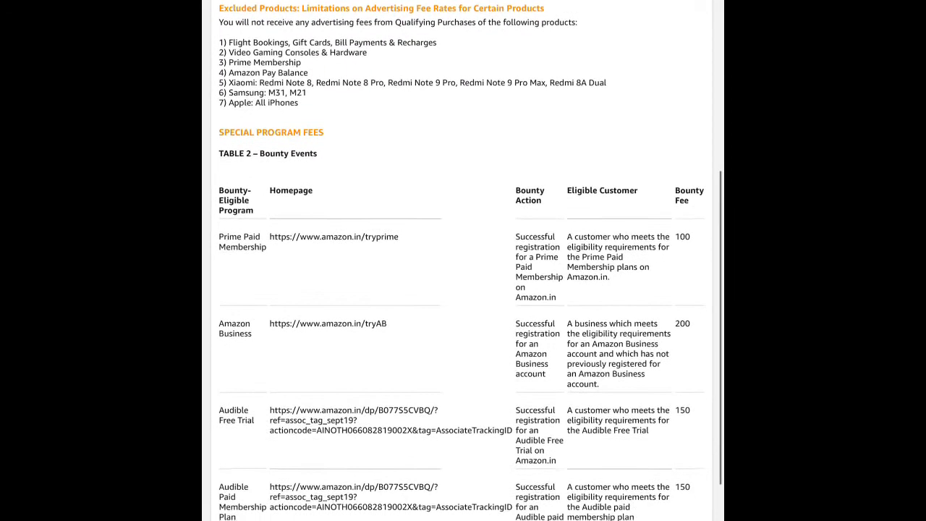
scroll(down, 3)
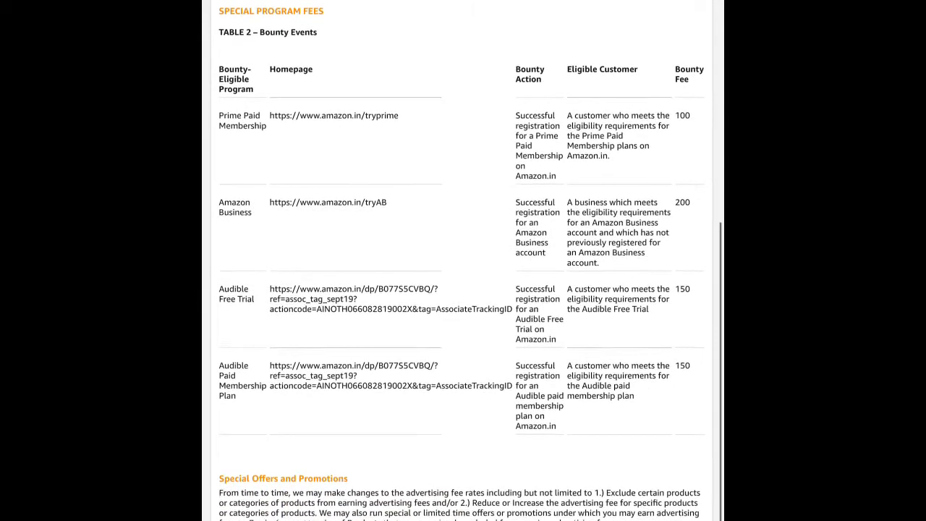
scroll(down, 3)
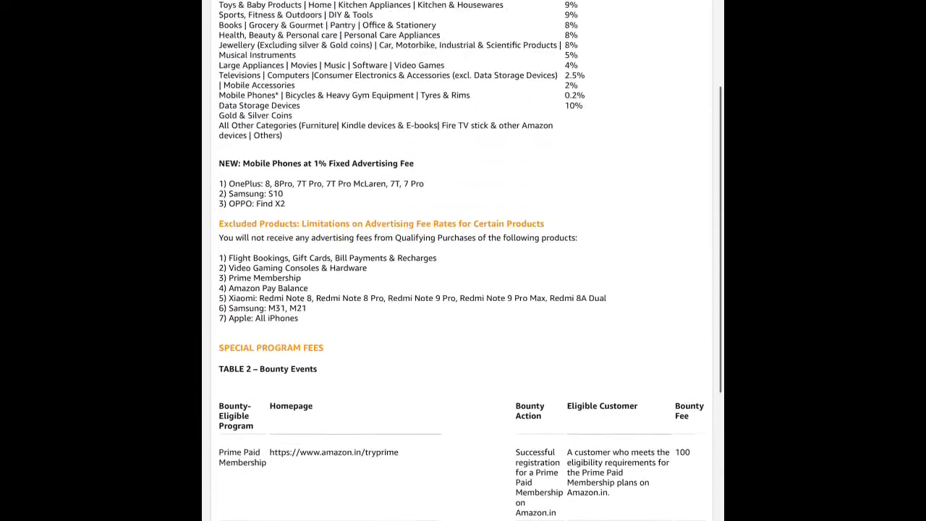
scroll(up, 3)
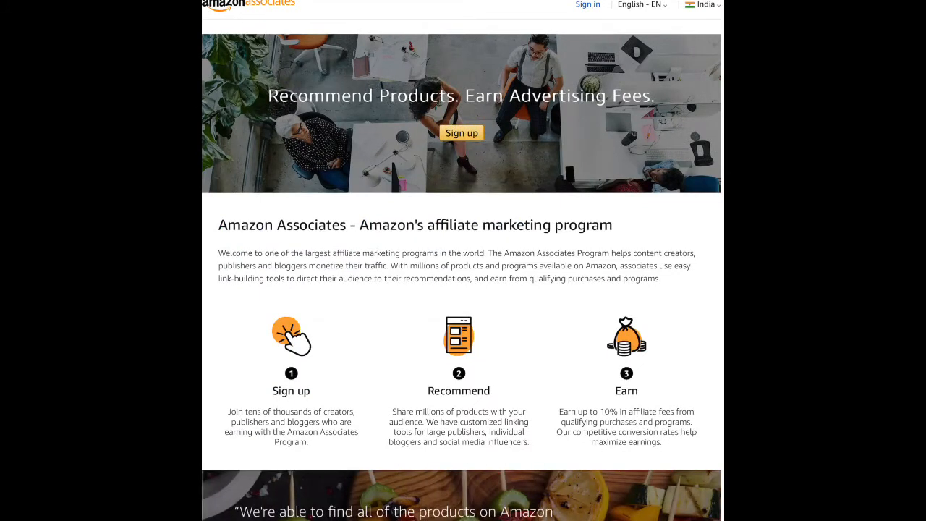
Sign up with a new Amazon account and verify it with the emailed OTP.
scroll(down, 3)
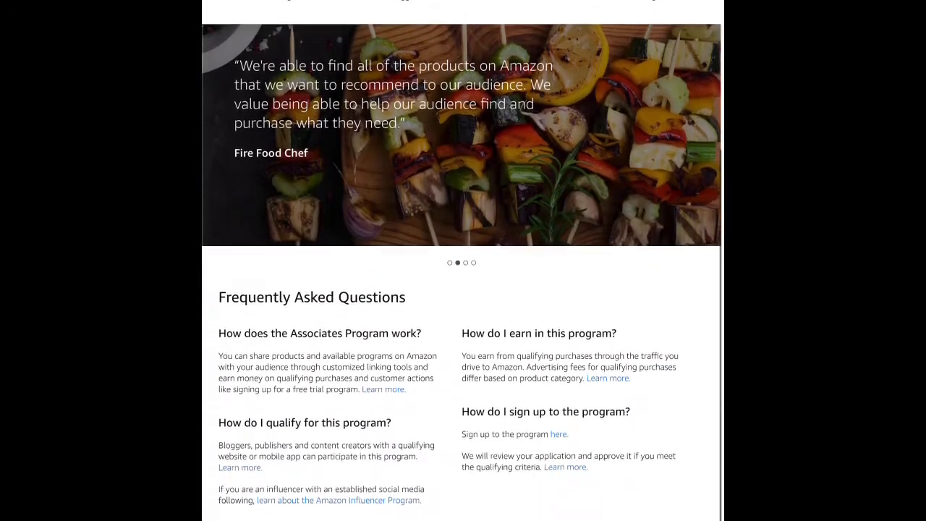
scroll(down, 3)
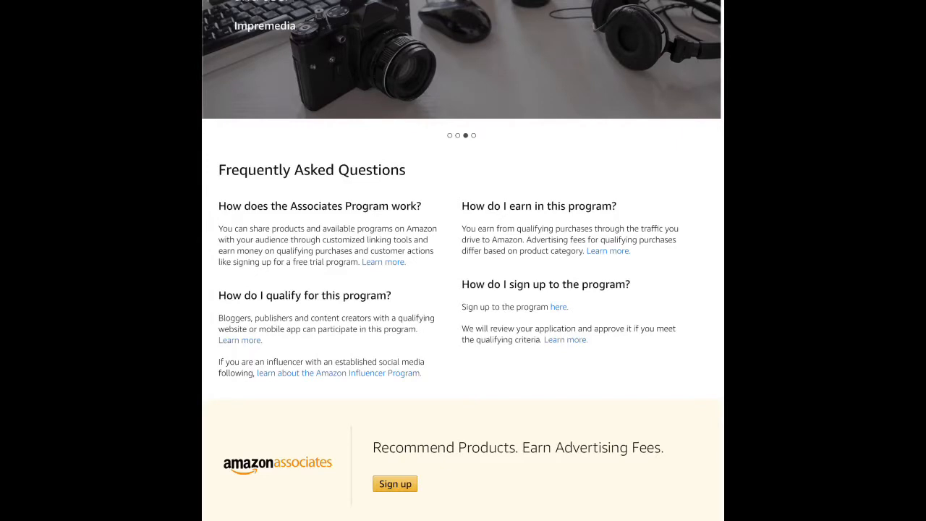
click(395, 483)
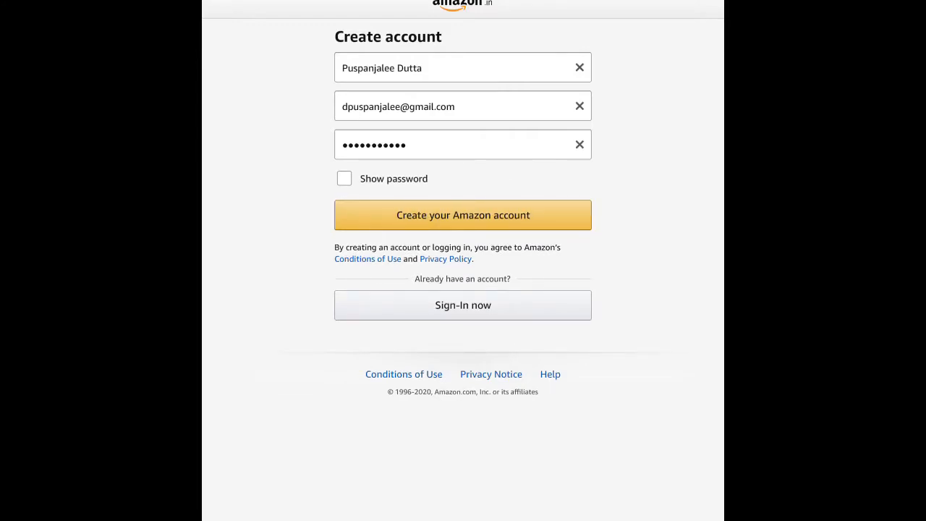
click(462, 215)
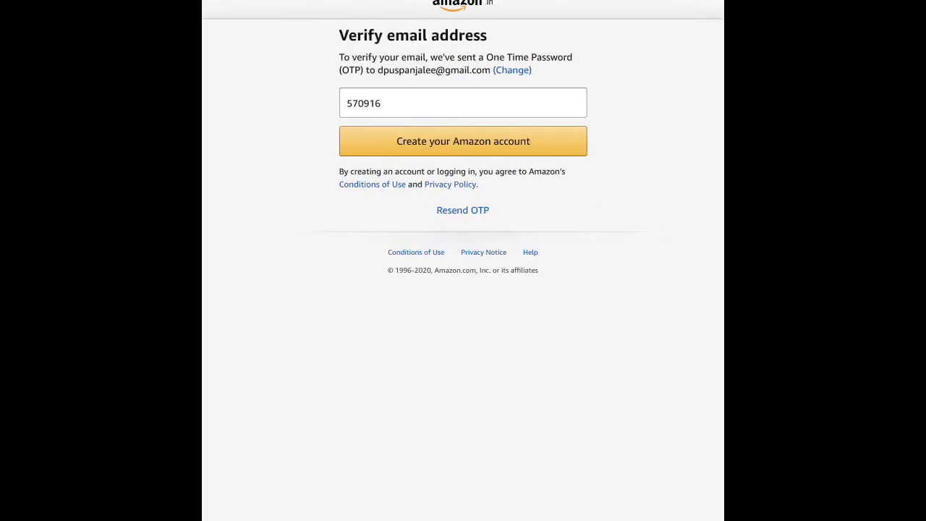
click(462, 140)
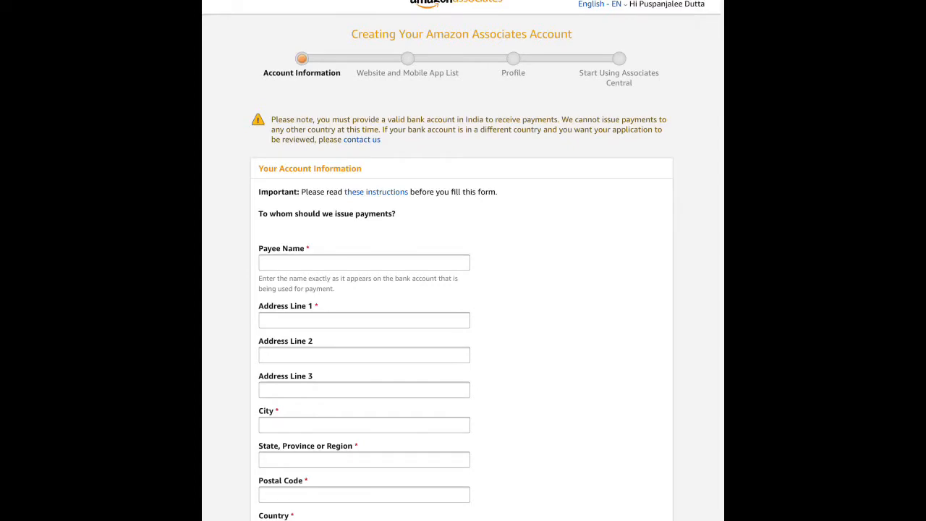
Add the blog's www .com address to Enter Your Website(s) and continue.
scroll(down, 3)
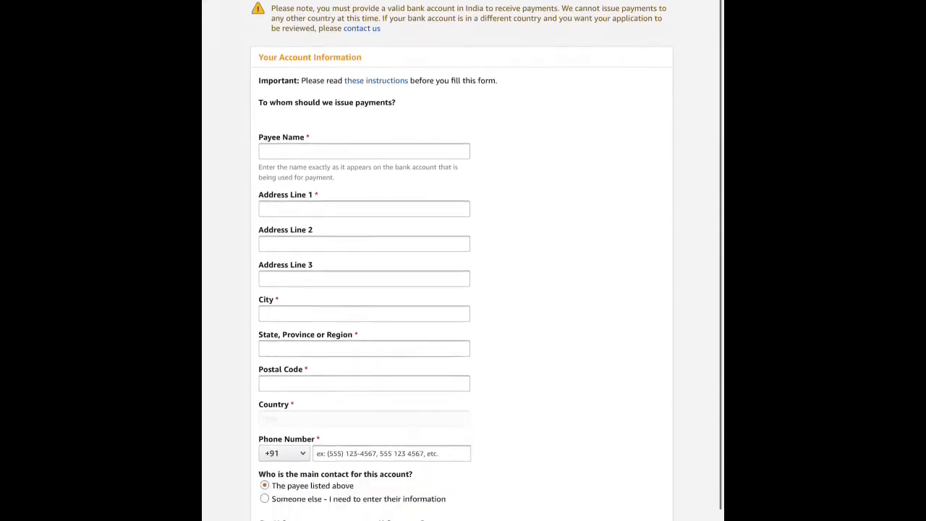
scroll(down, 3)
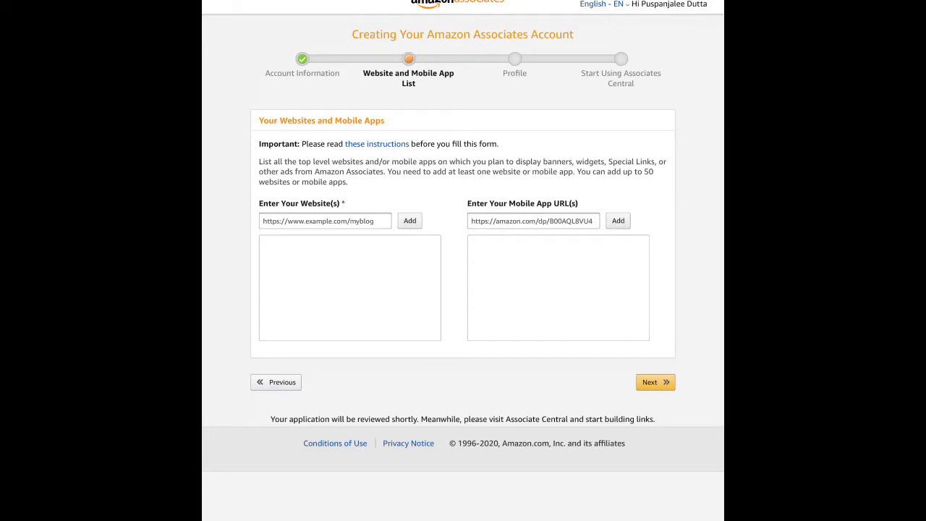
click(324, 221)
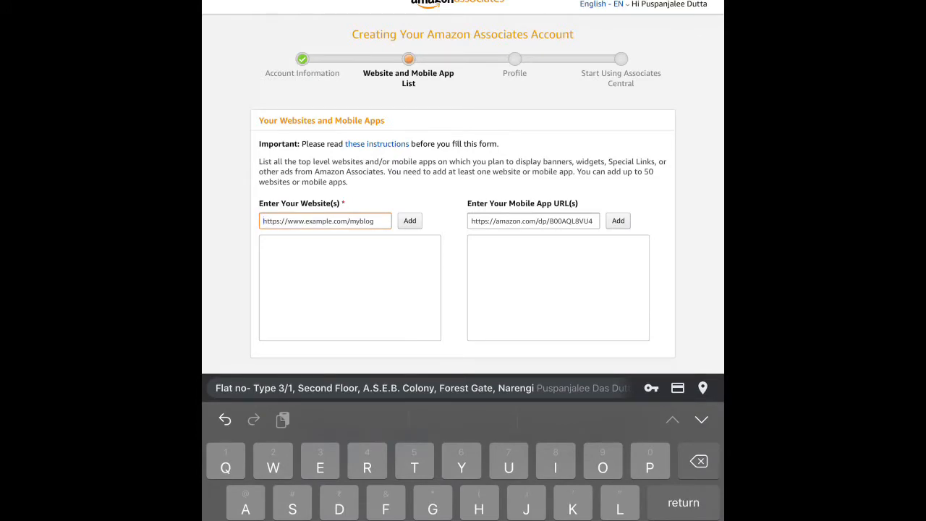
text(Www)
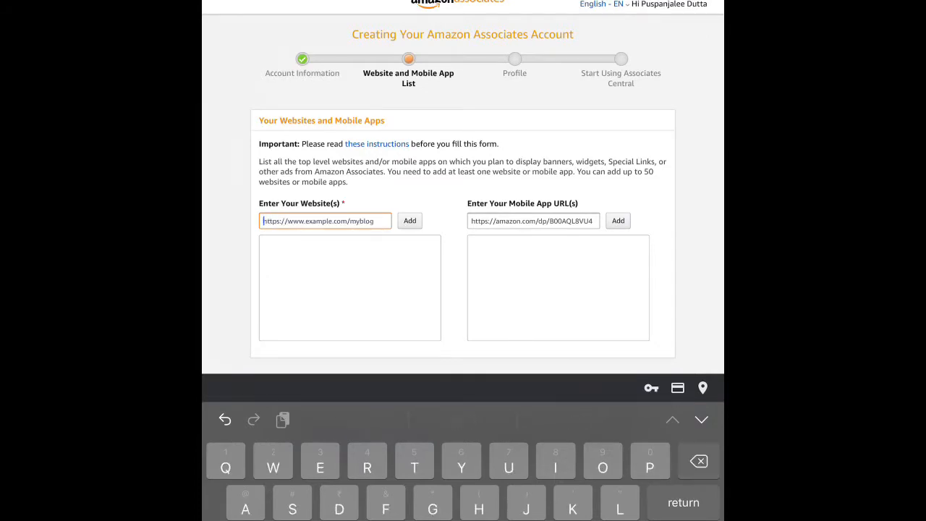
text(www)
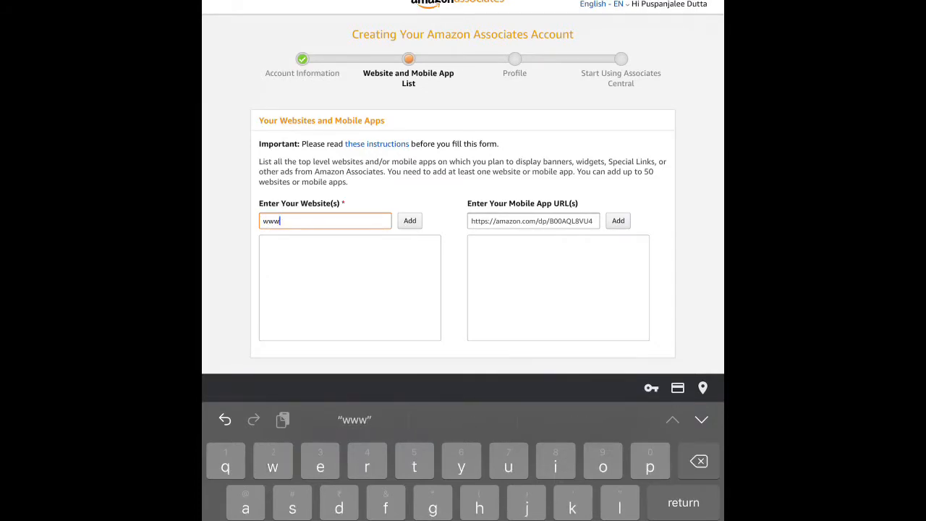
text(.pu)
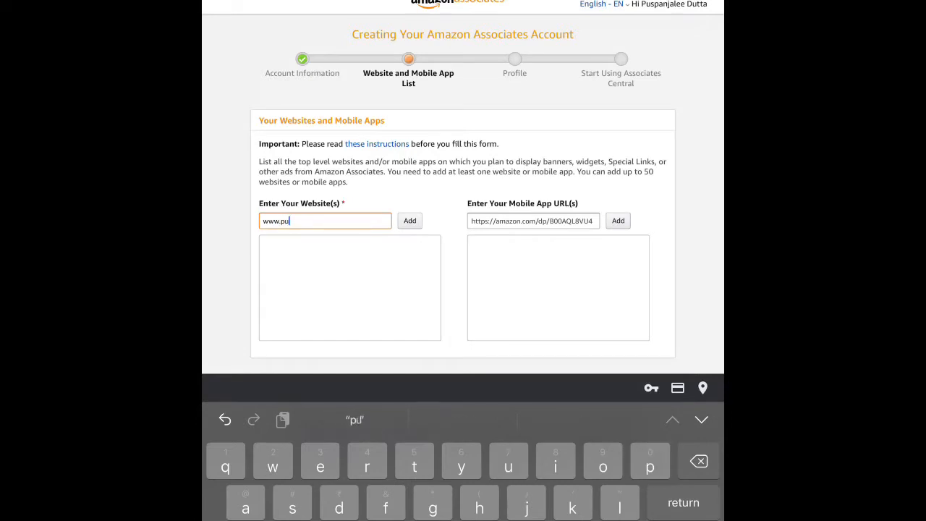
text(spanjalee)
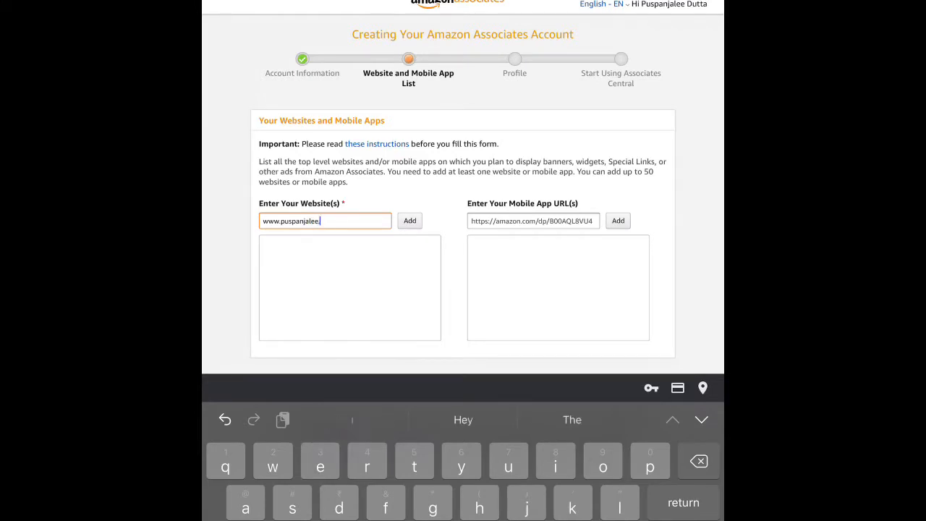
text(.com)
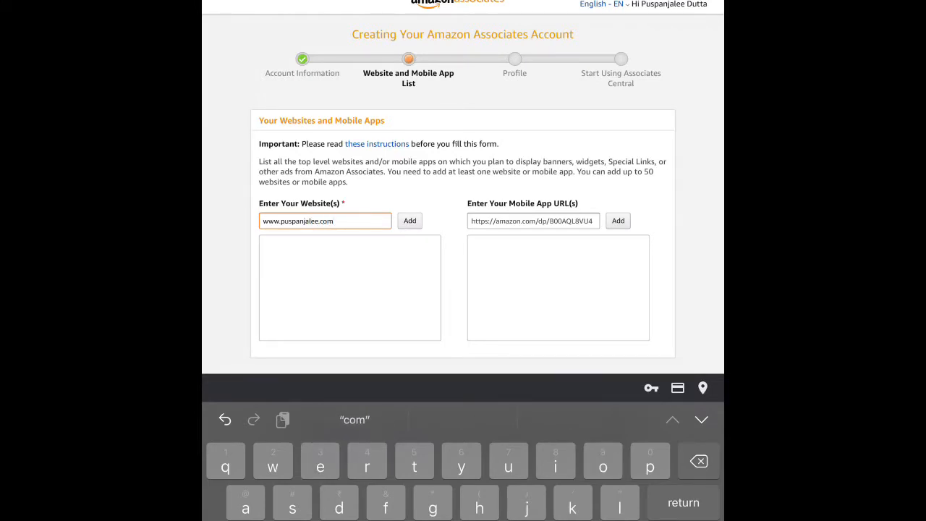
click(409, 221)
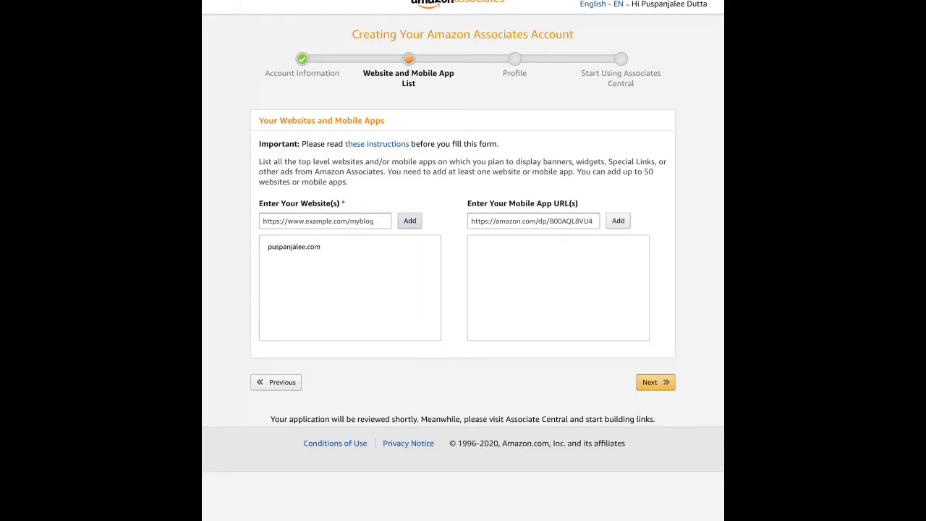
click(656, 382)
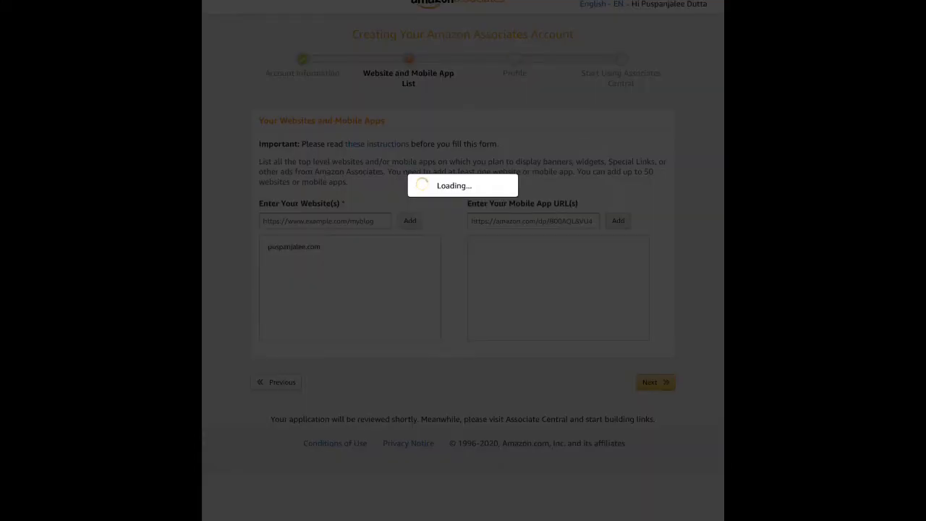
Describe the website as being about monetising blogging and writing.
click(655, 382)
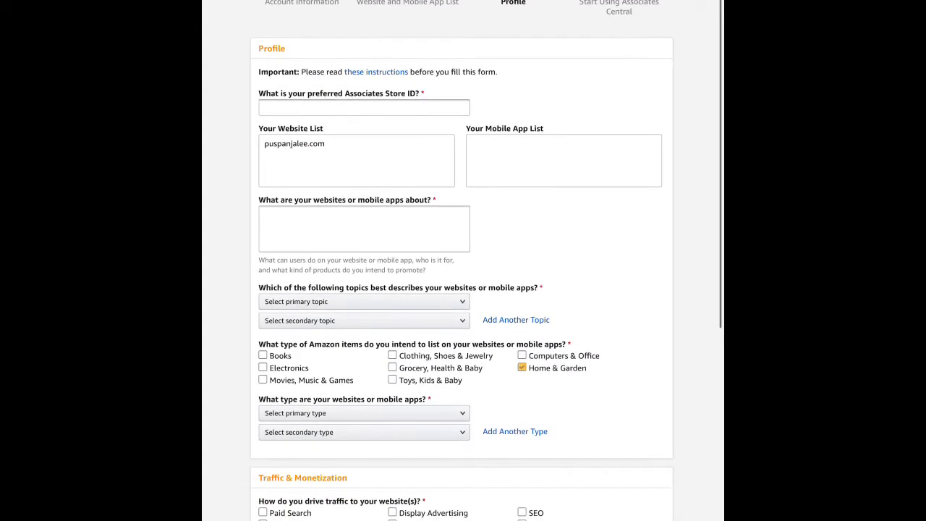
click(364, 229)
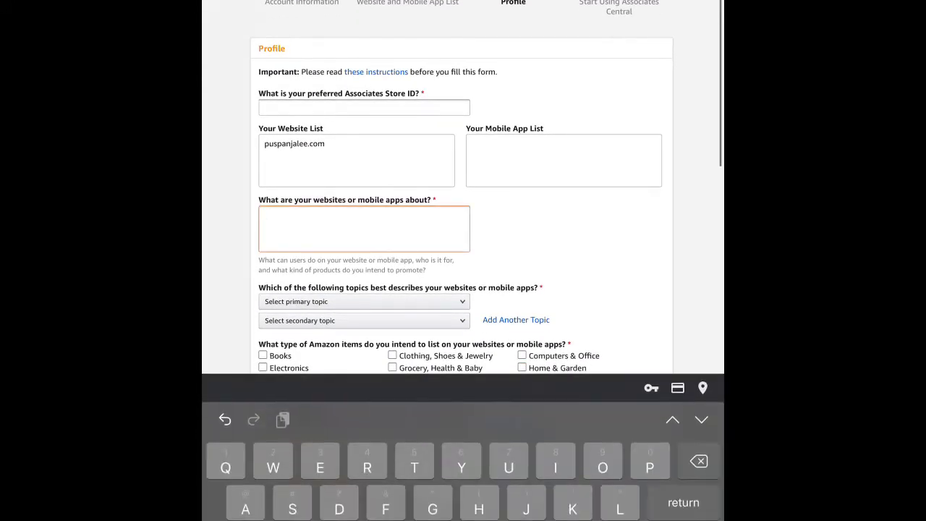
text(I write about how to m)
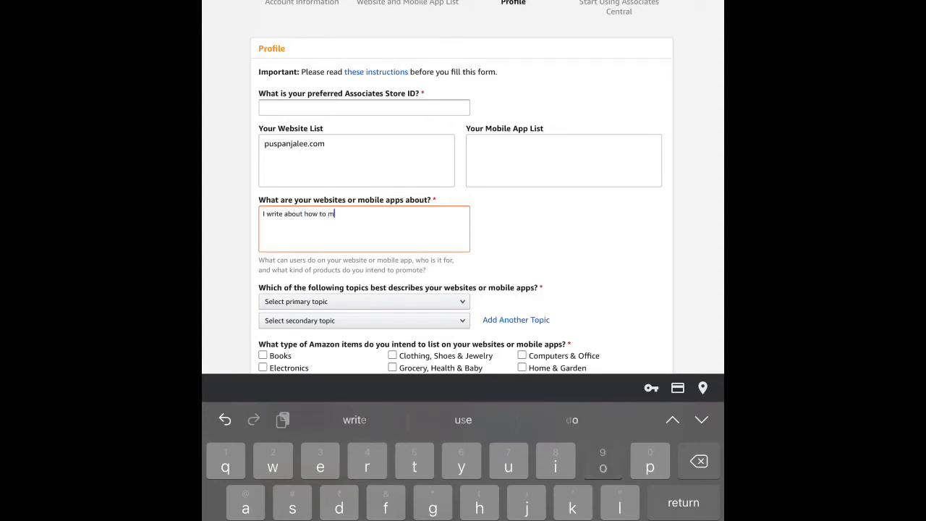
text(onetise)
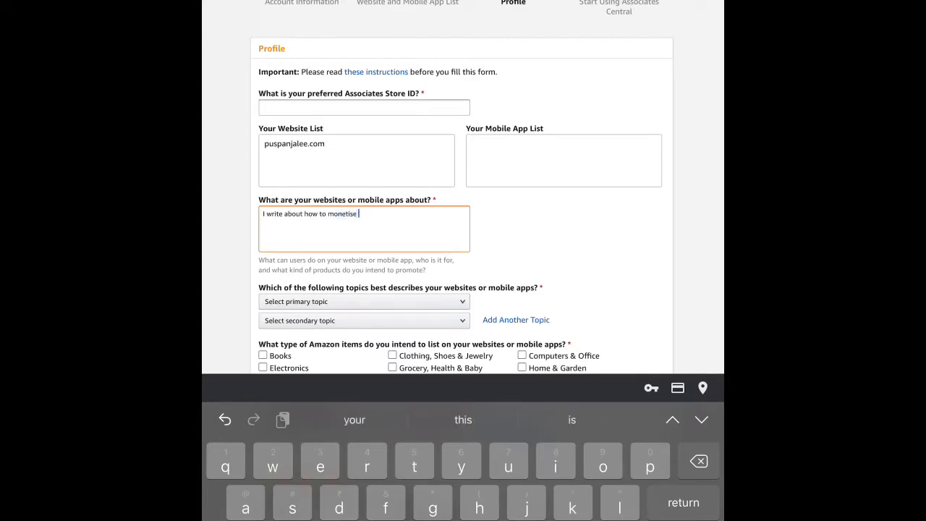
text(blogging and)
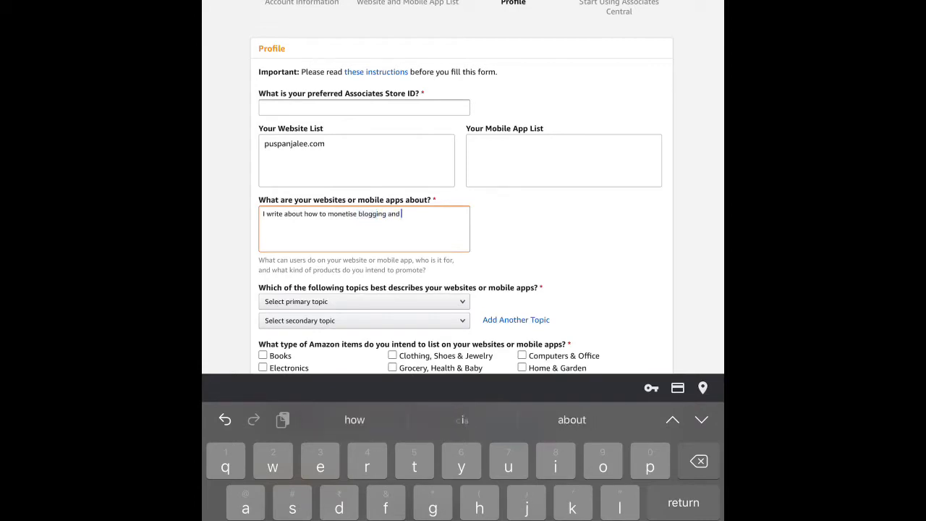
text(writing)
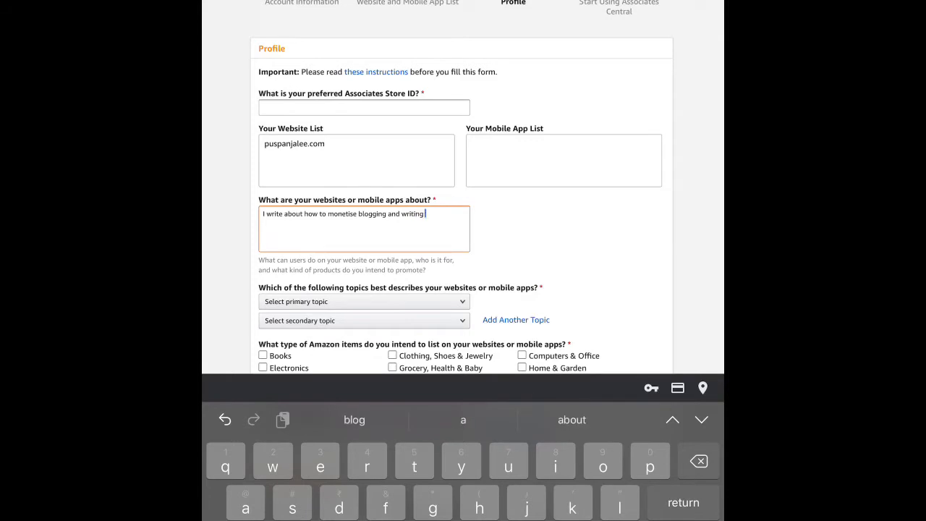
click(363, 301)
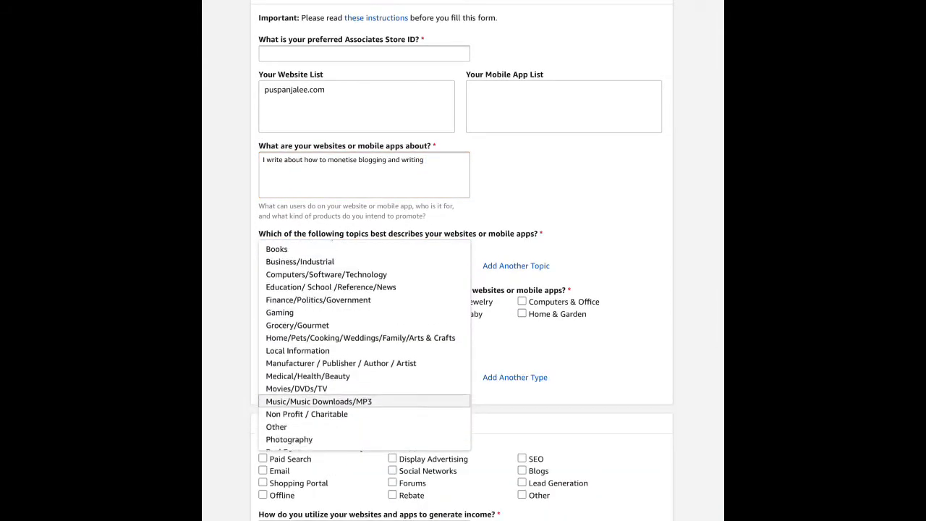
Pick Manufacturer/Publisher/Author/Artist and Books as topics, and tick four item categories including Books.
scroll(down, 3)
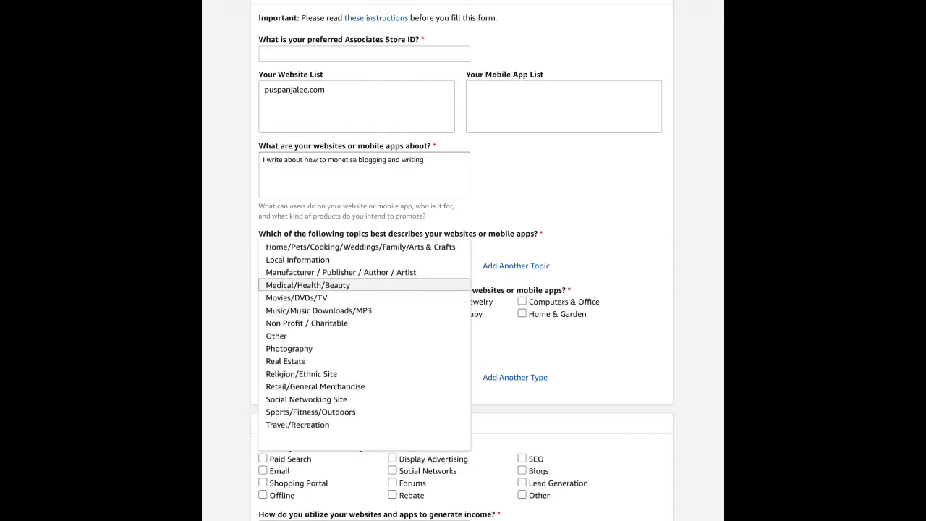
scroll(up, 3)
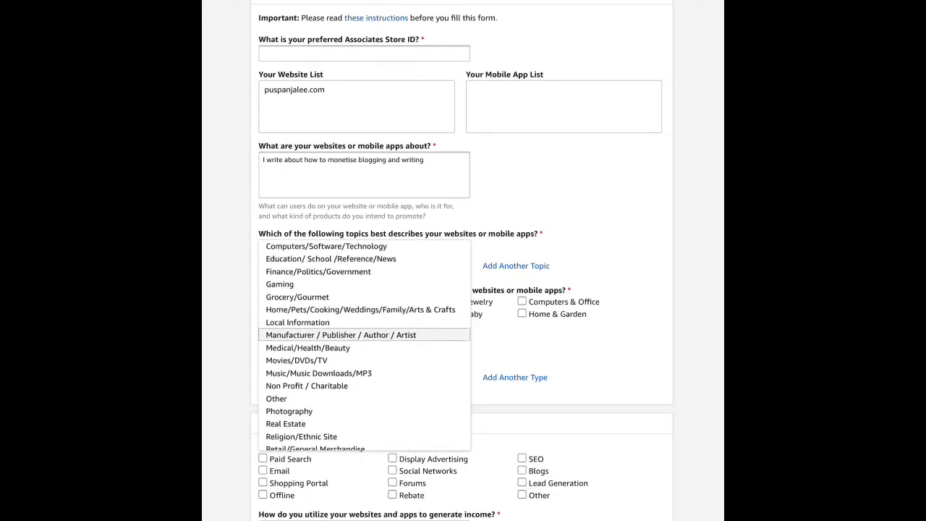
click(339, 334)
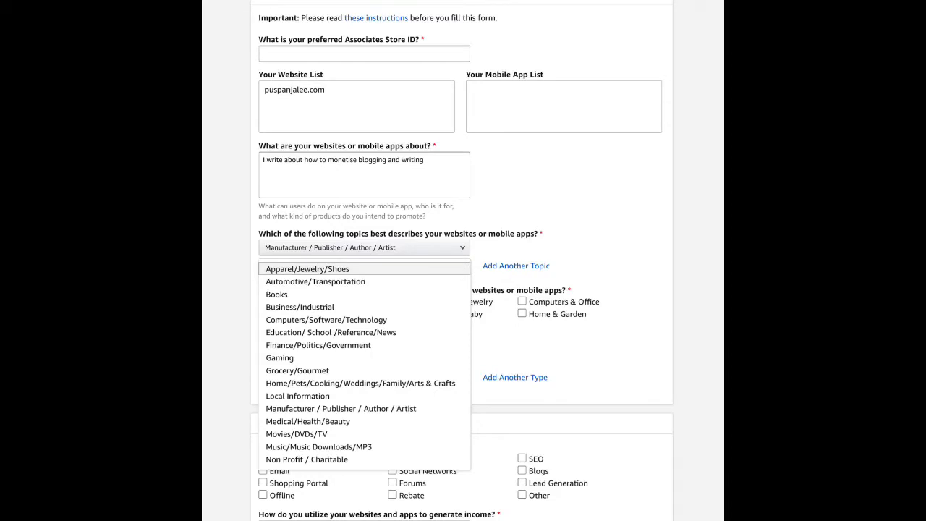
click(276, 294)
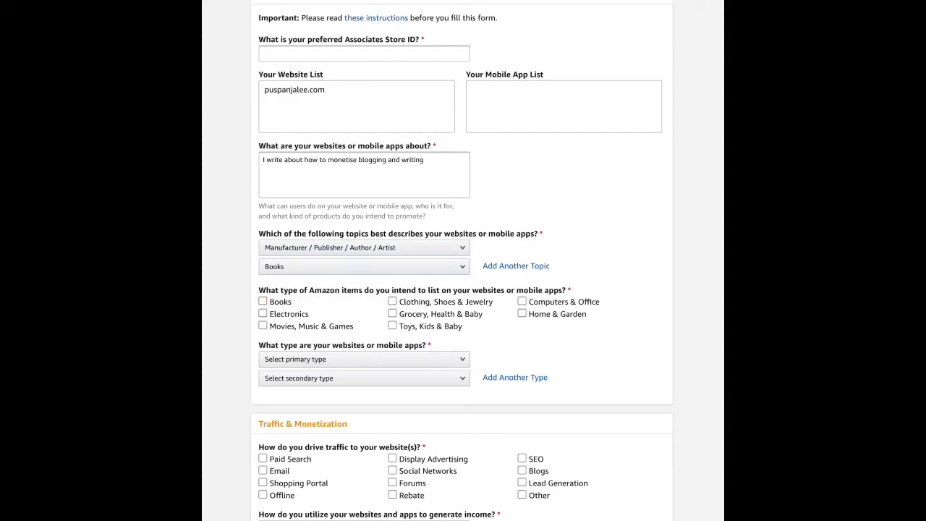
click(262, 301)
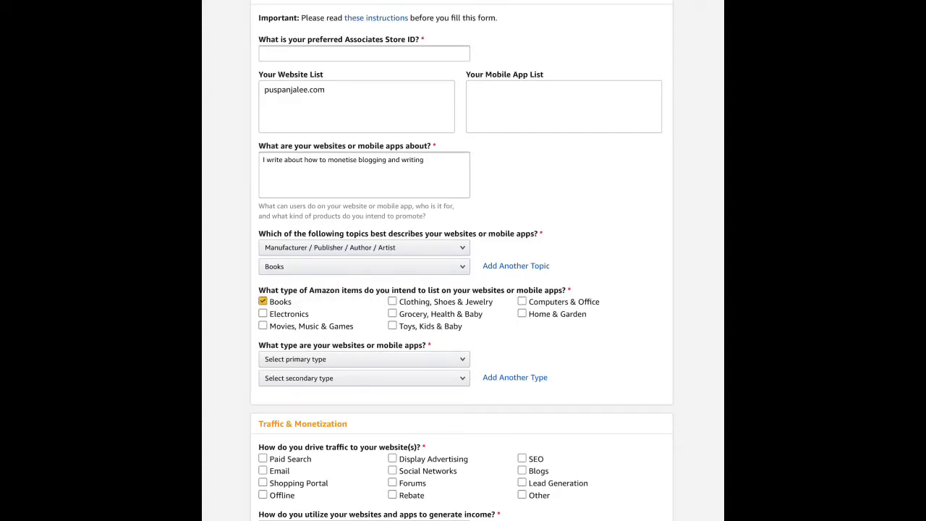
click(521, 301)
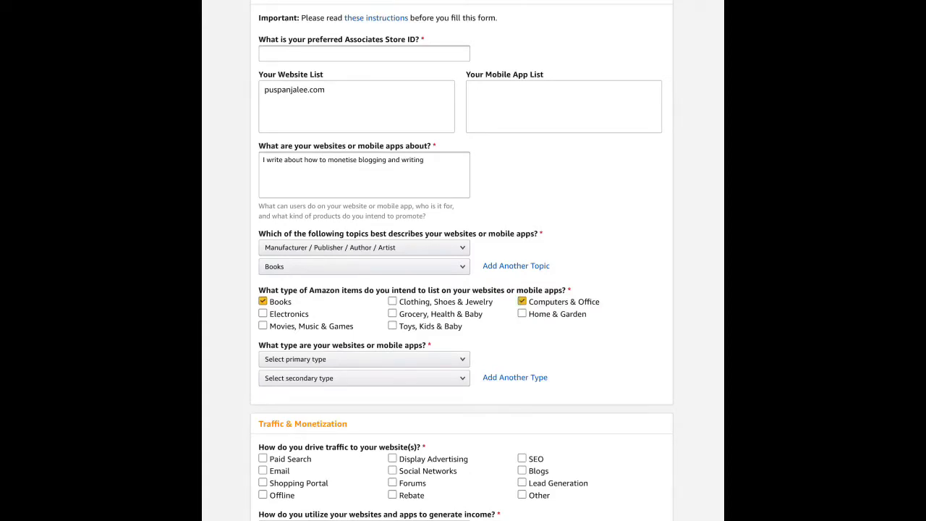
click(261, 326)
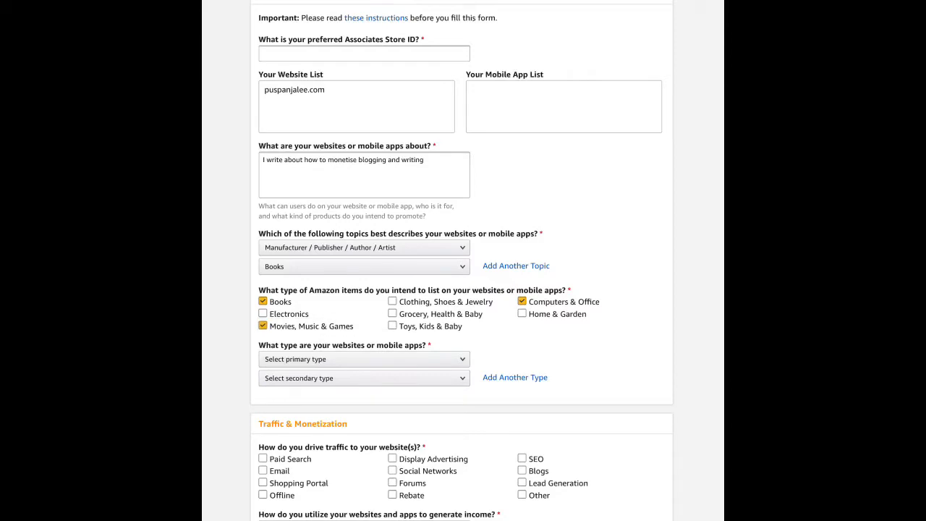
click(262, 313)
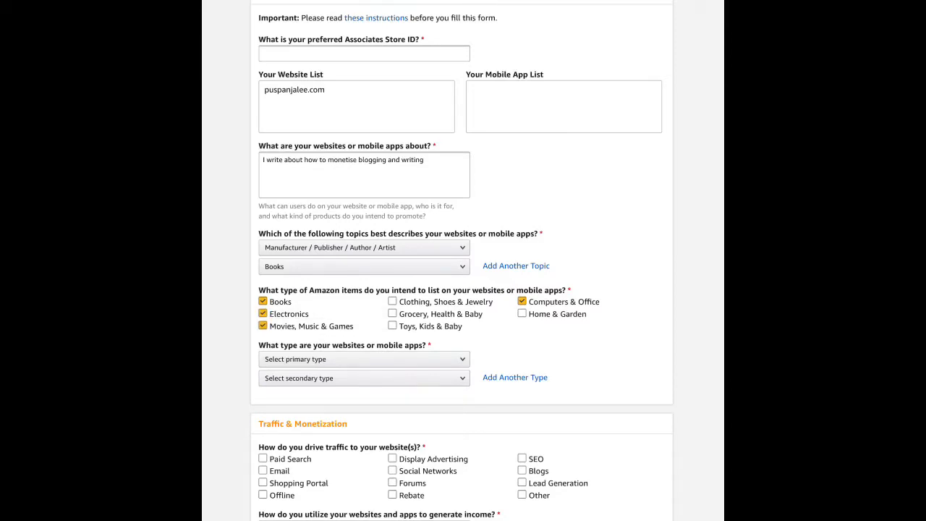
Set website types to Blog and Content Website, and add another type row.
click(363, 359)
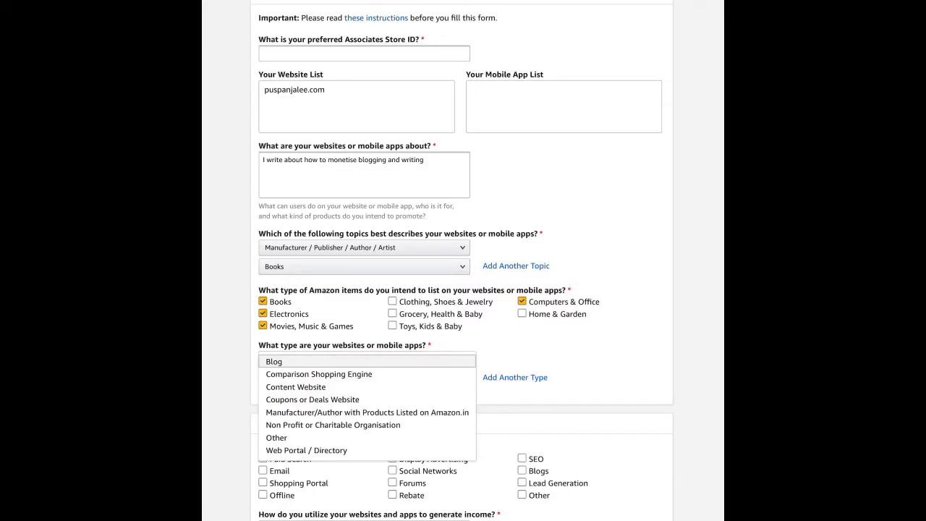
click(274, 361)
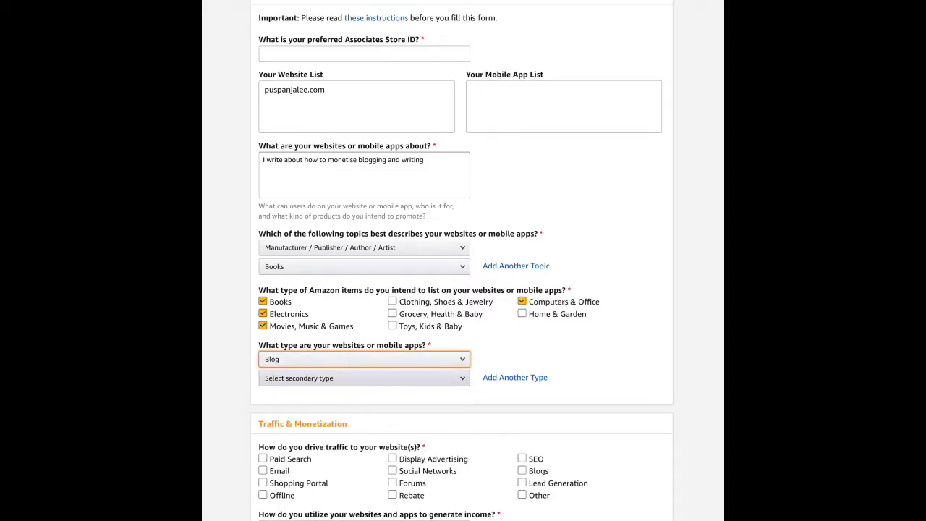
click(363, 359)
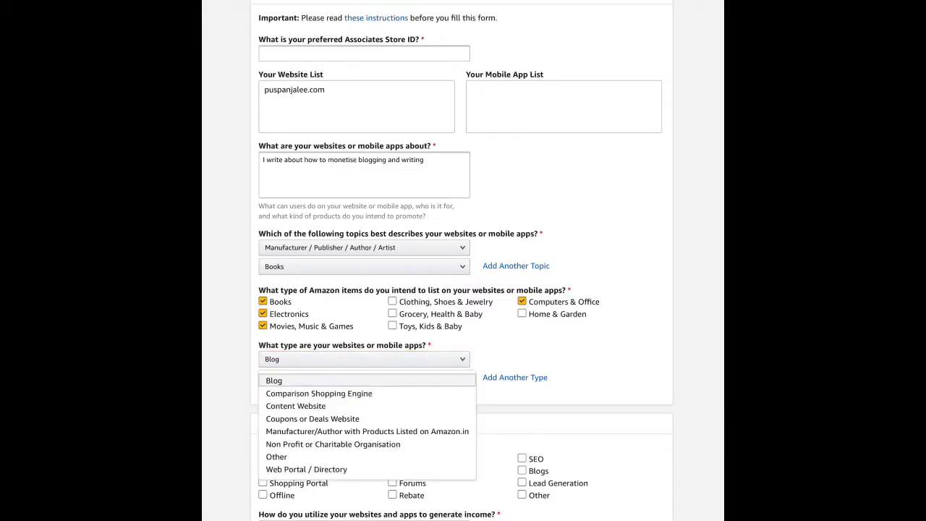
mouse_move(295, 405)
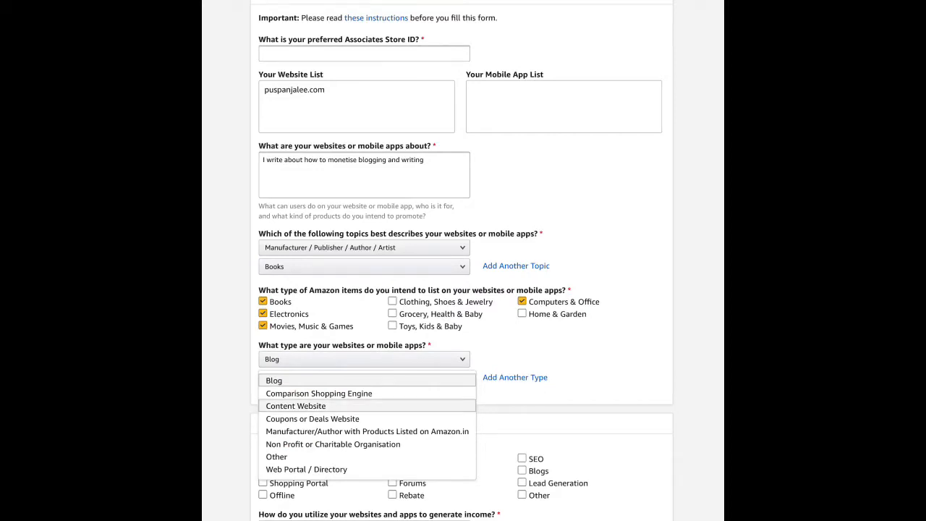
click(296, 406)
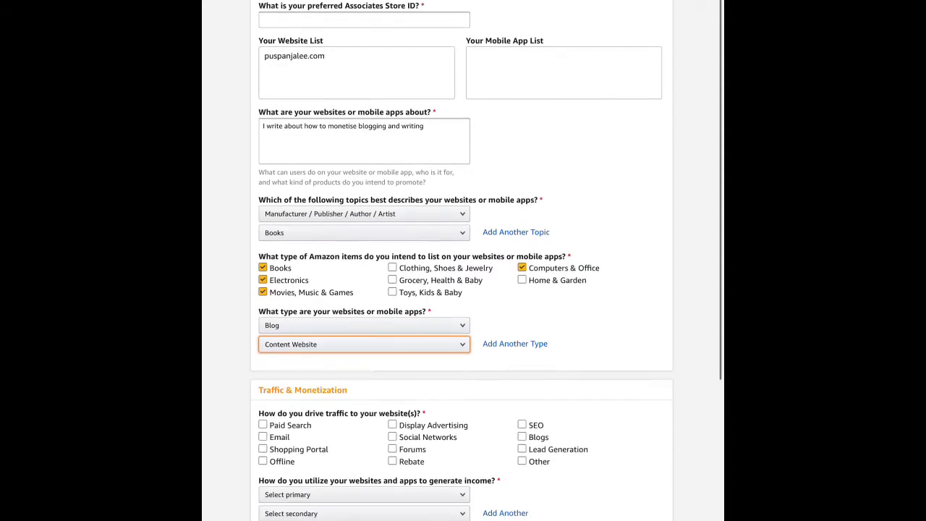
click(515, 344)
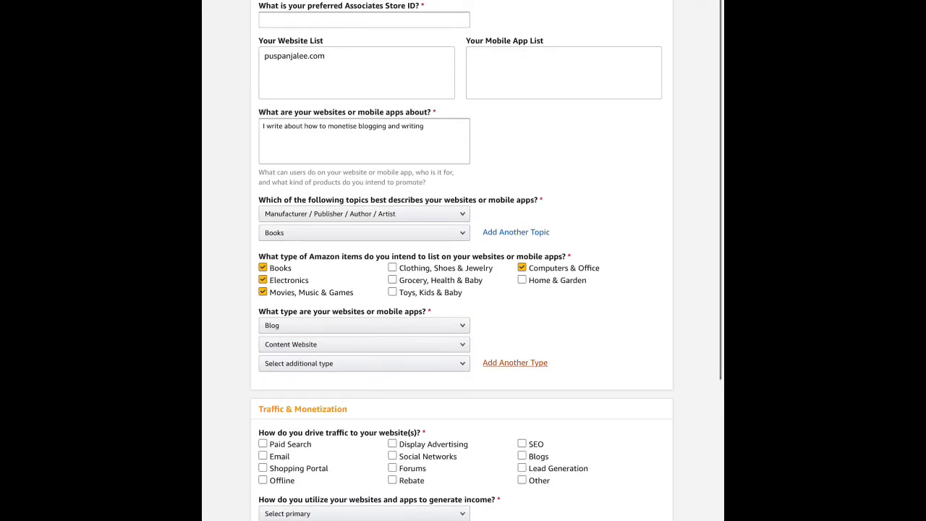
Tick SEO, Social Networks, Email and Lead Generation as traffic sources.
click(363, 364)
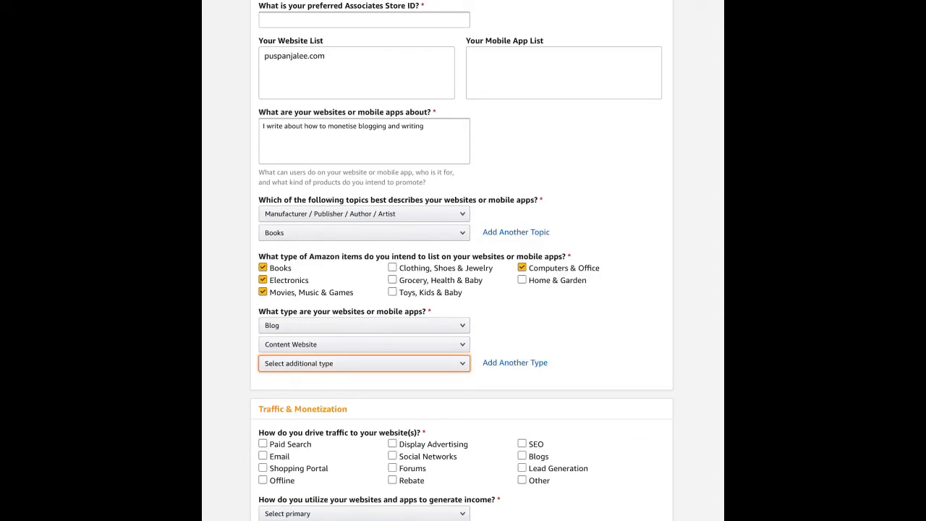
click(522, 445)
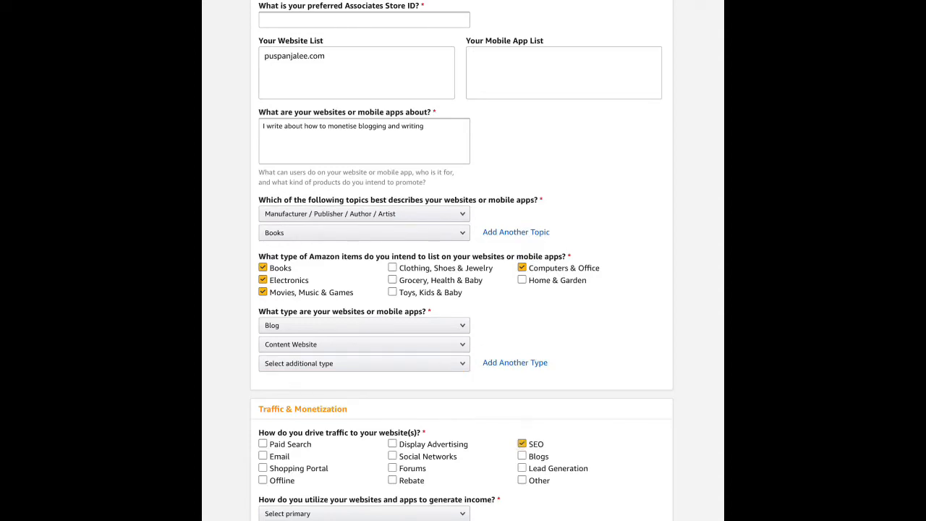
click(392, 456)
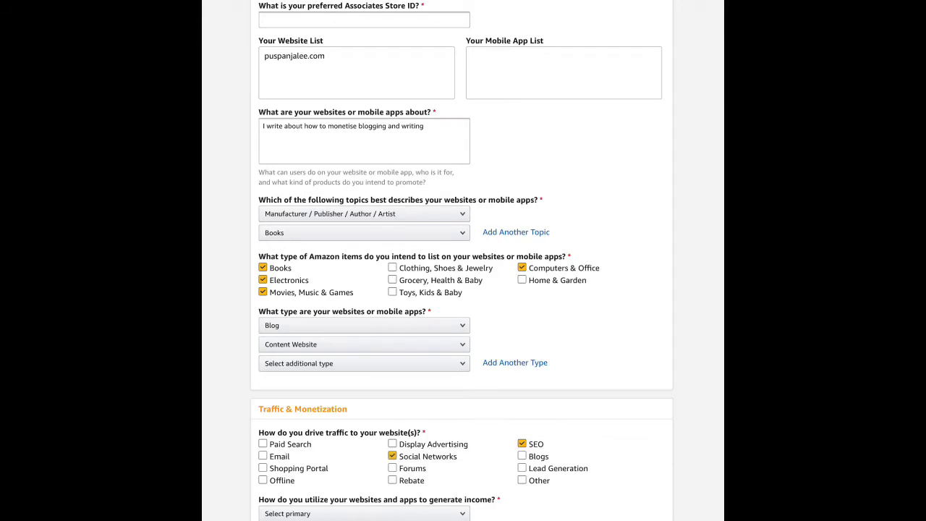
click(263, 456)
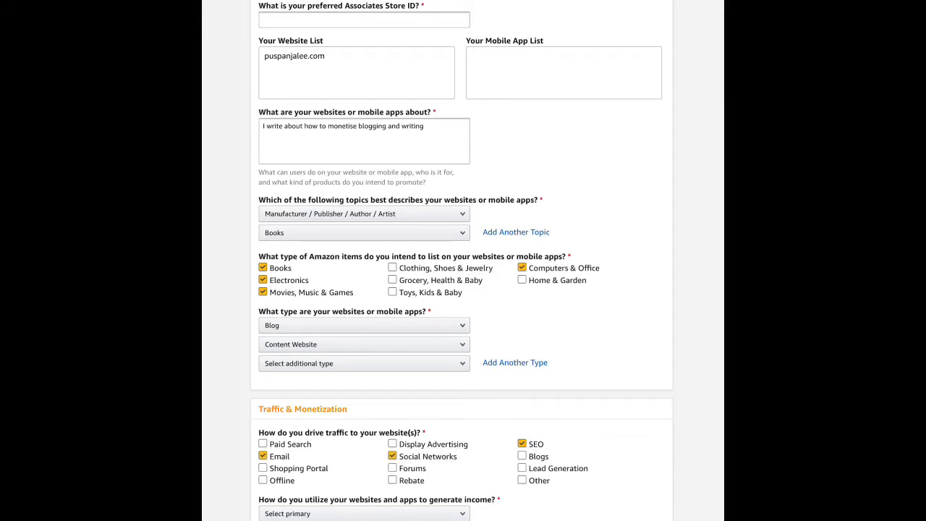
click(522, 468)
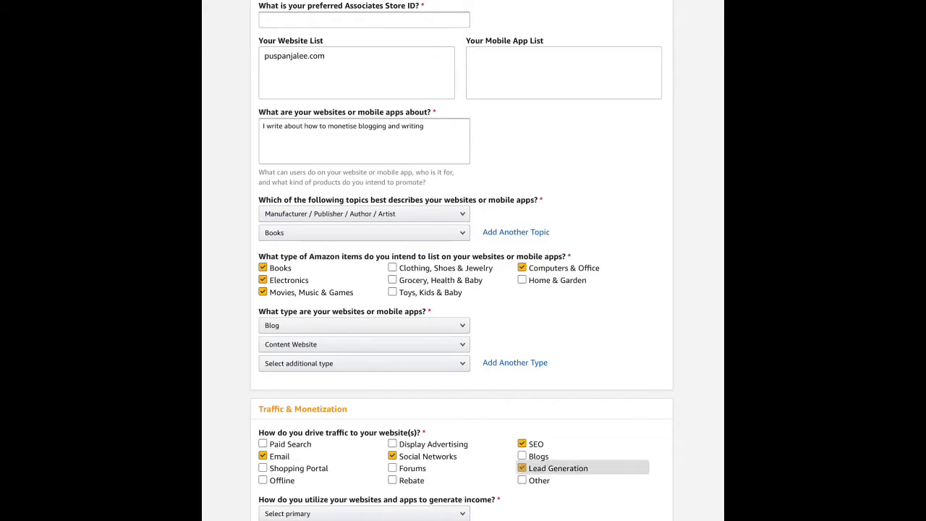
scroll(down, 3)
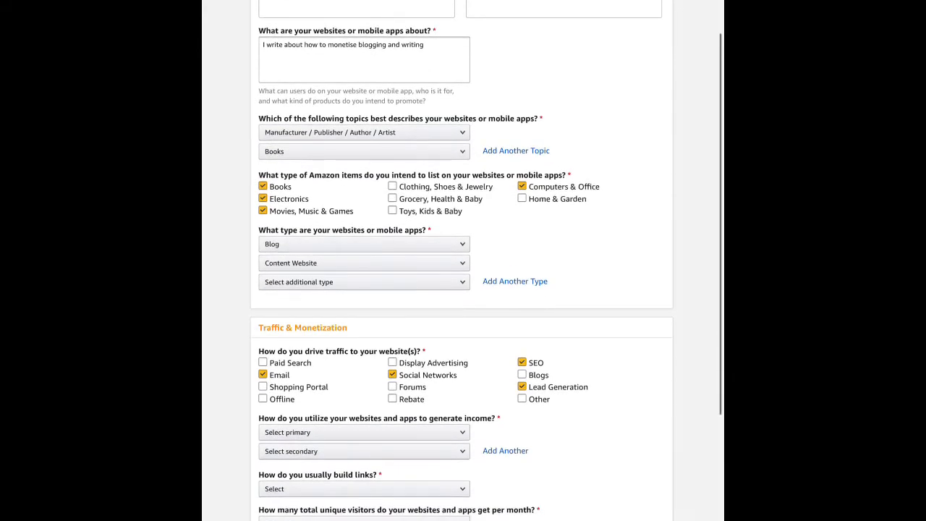
Choose 3rd Party Affiliate Networks and Subscription Service income, Blog Editor links, 501–5,000 monthly visitors.
click(364, 432)
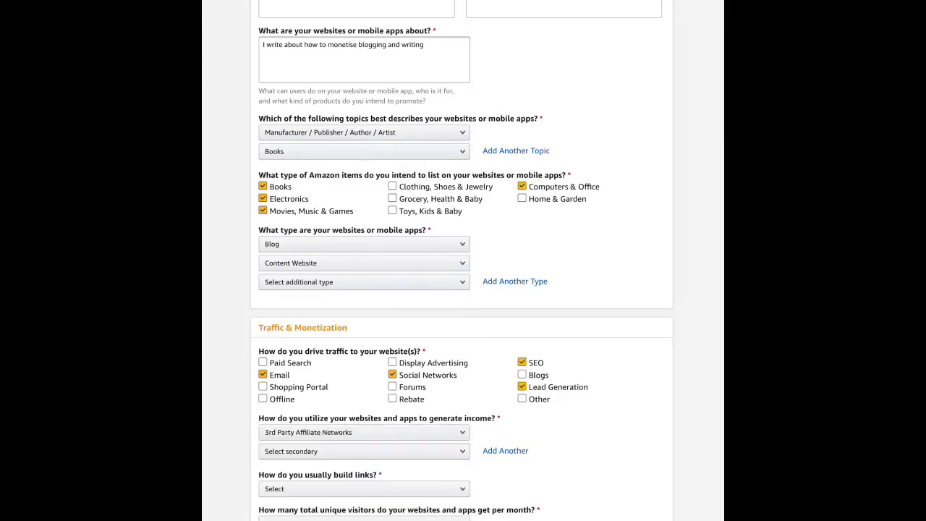
click(363, 432)
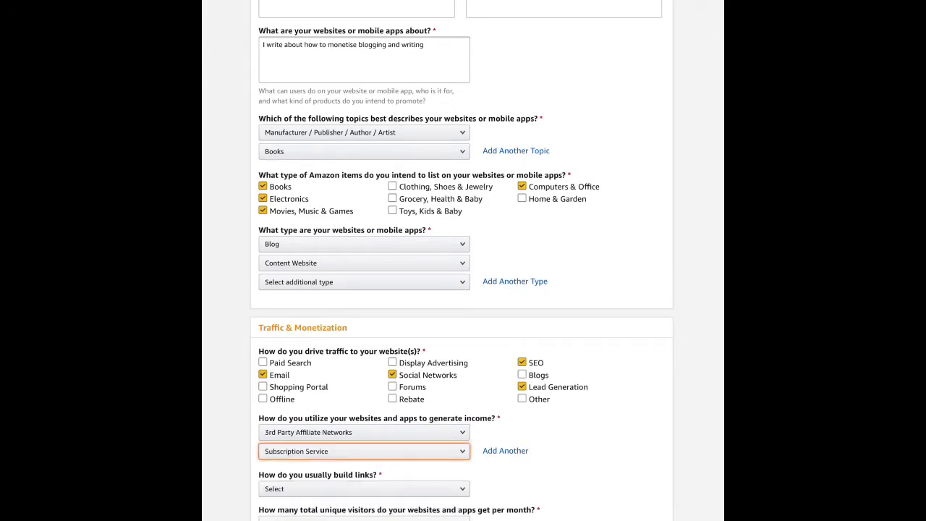
click(363, 489)
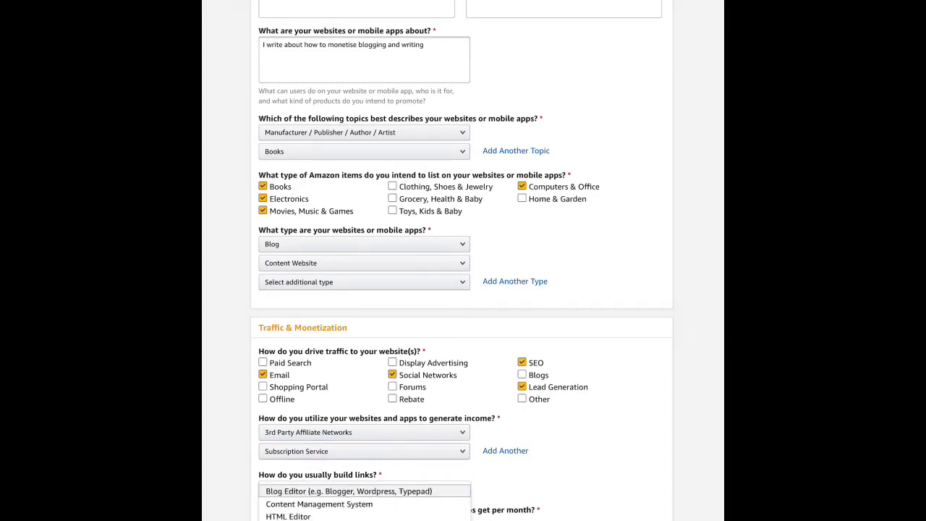
click(364, 491)
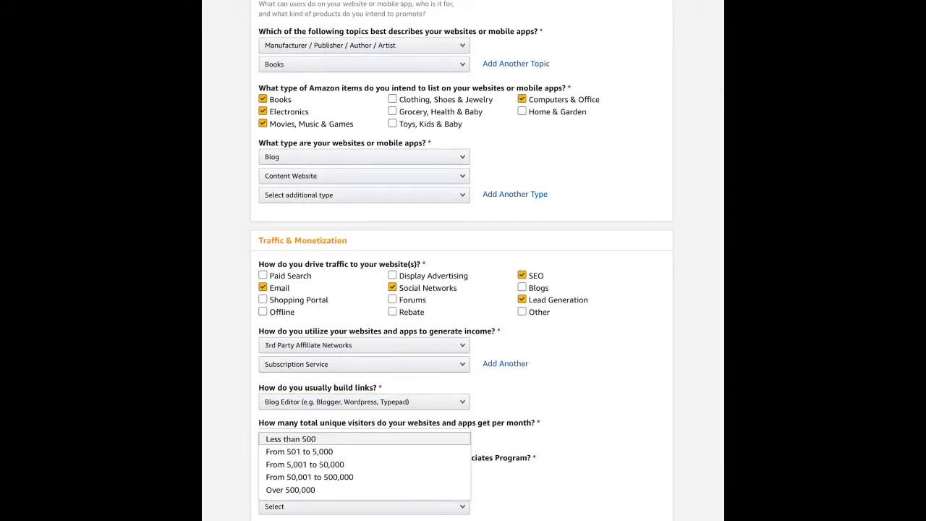
click(288, 438)
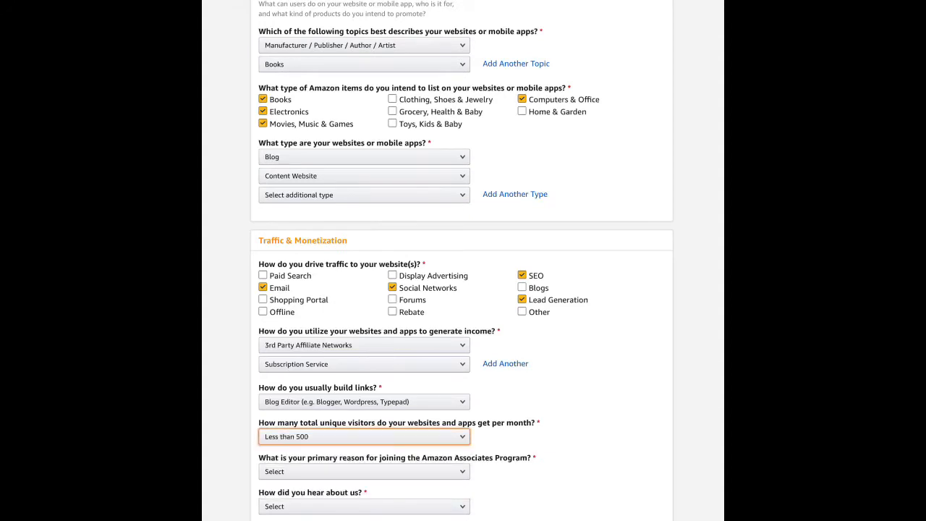
click(363, 437)
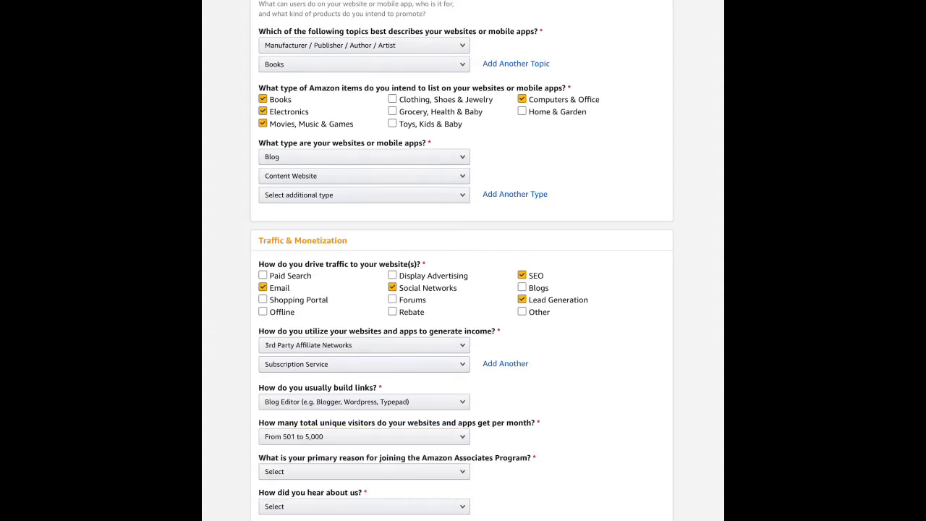
Give 'To monetize my site' as joining reason and Word of Mouth as referral.
scroll(down, 3)
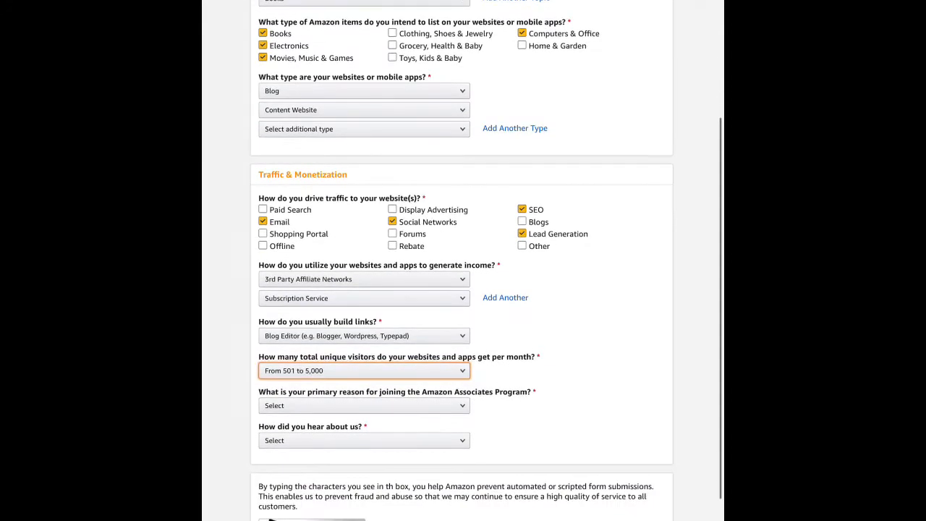
click(364, 405)
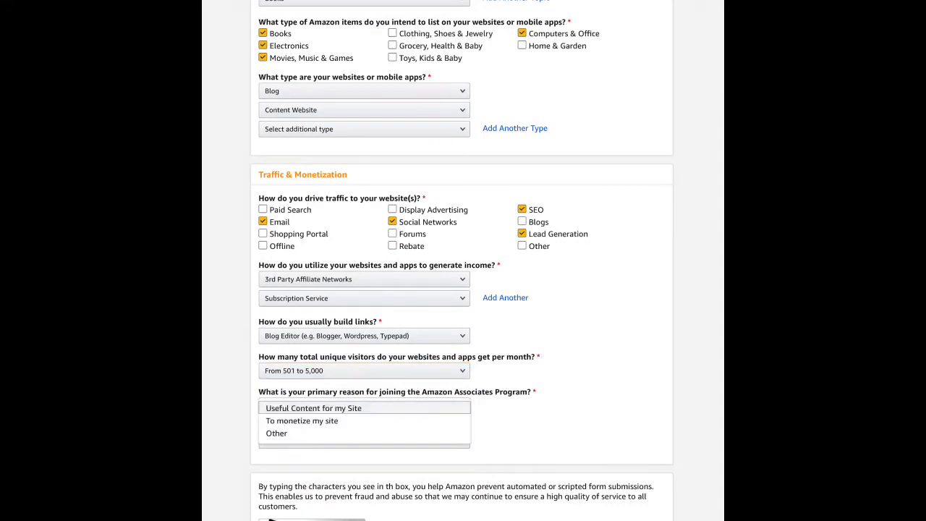
click(302, 420)
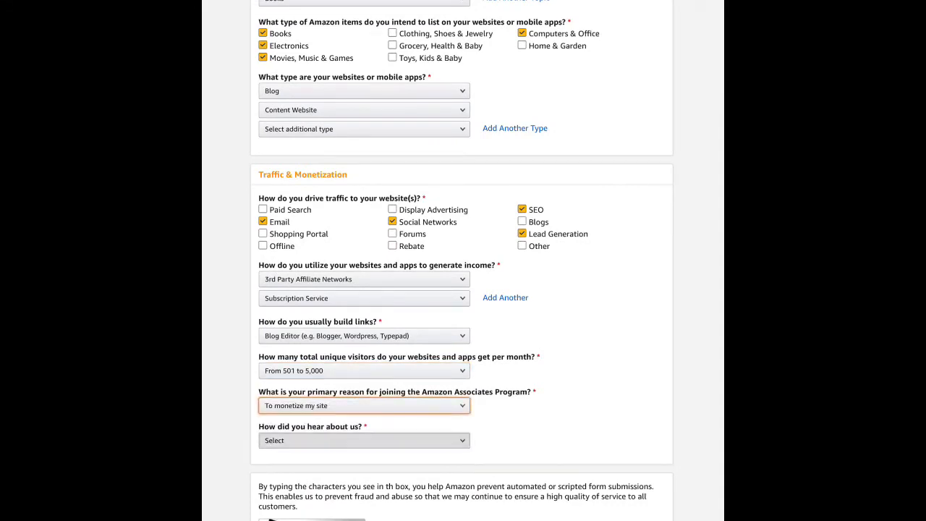
click(363, 440)
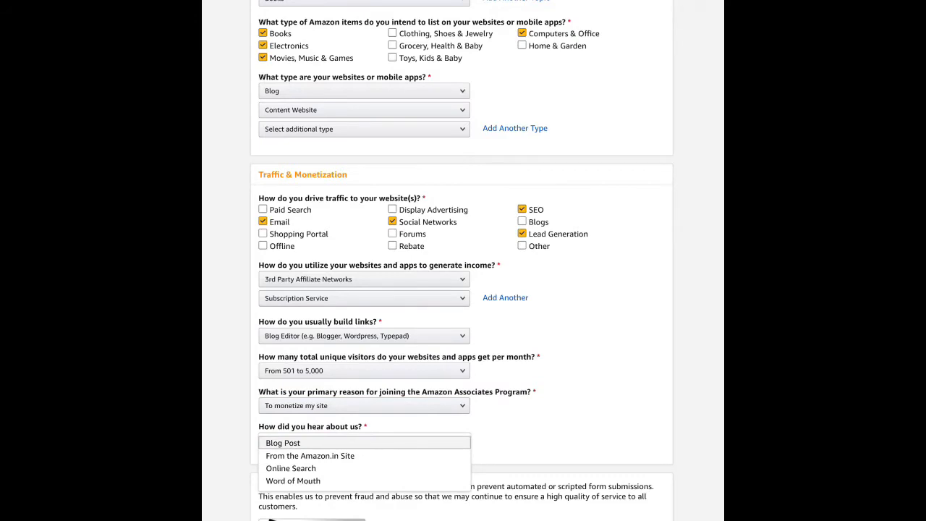
click(292, 480)
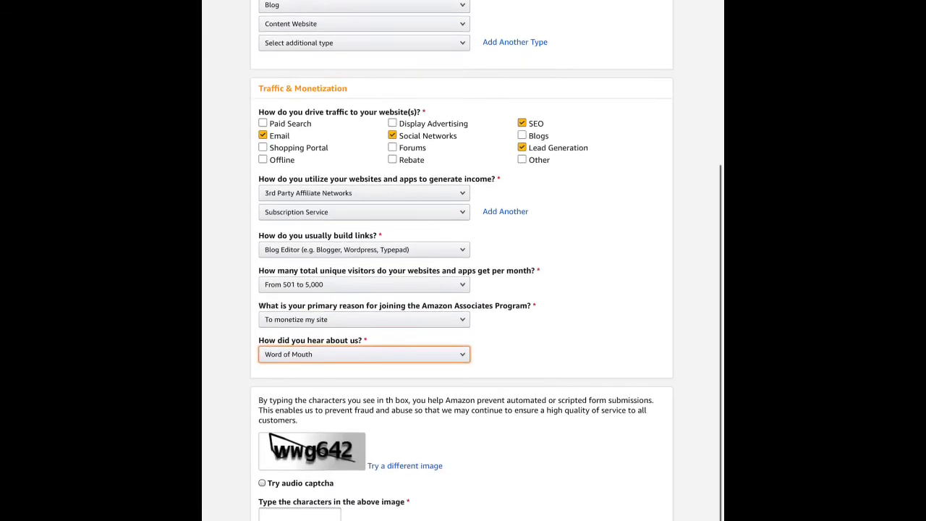
scroll(down, 3)
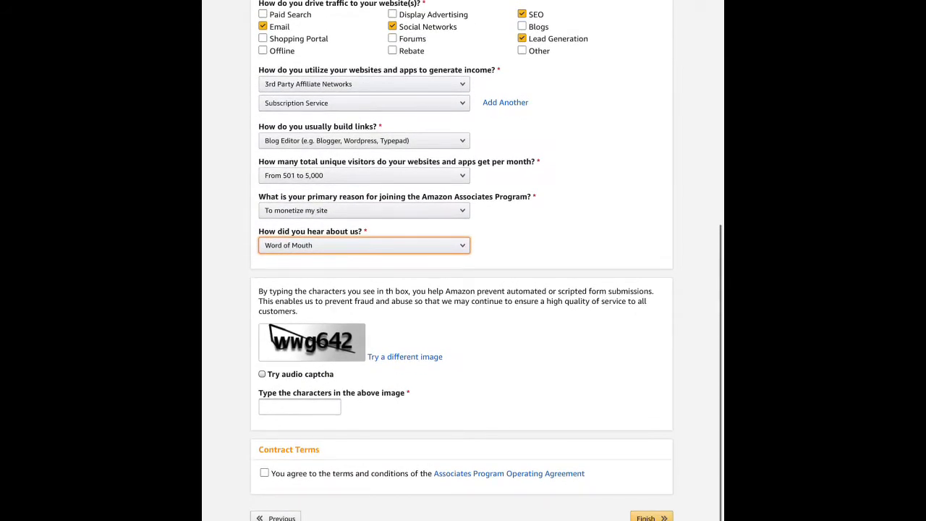
Type the captcha characters, accept the operating agreement, and finish the application.
click(299, 406)
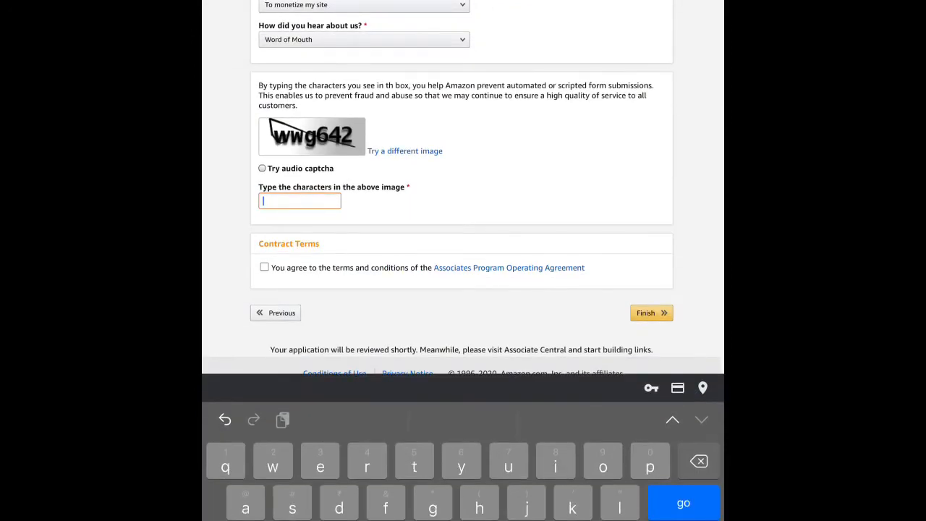
text(ww)
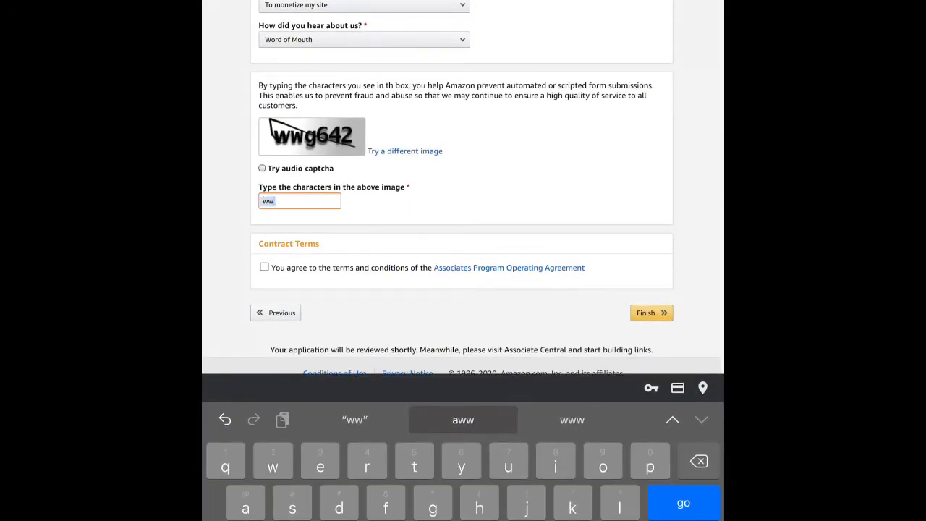
text(g)
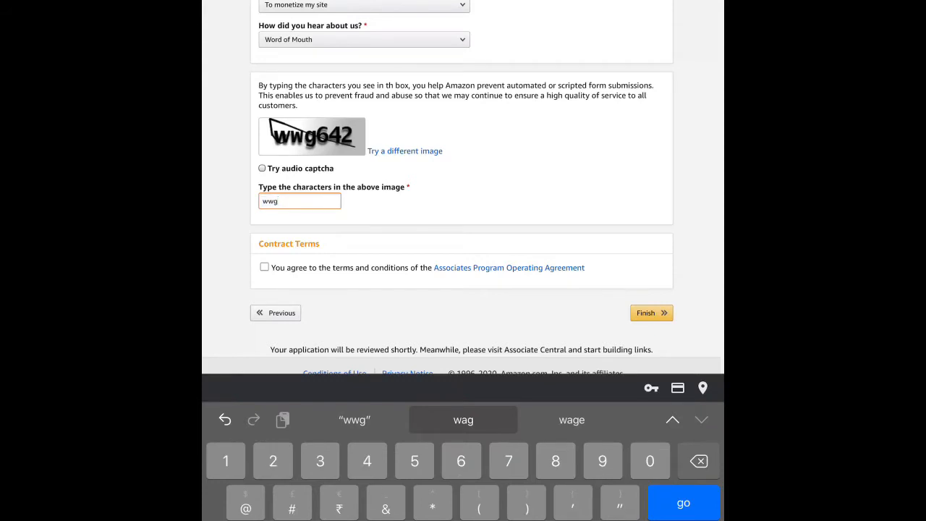
text(64)
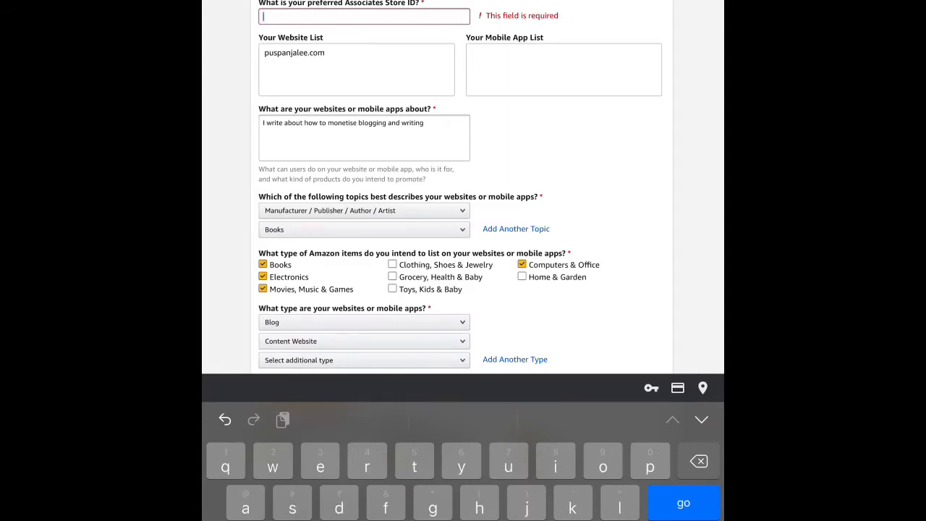
text(puspa)
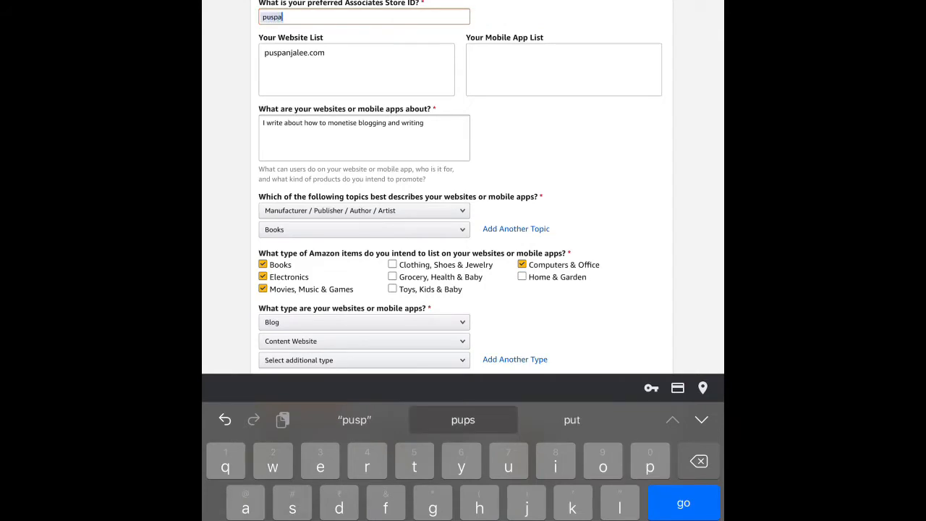
text(nja)
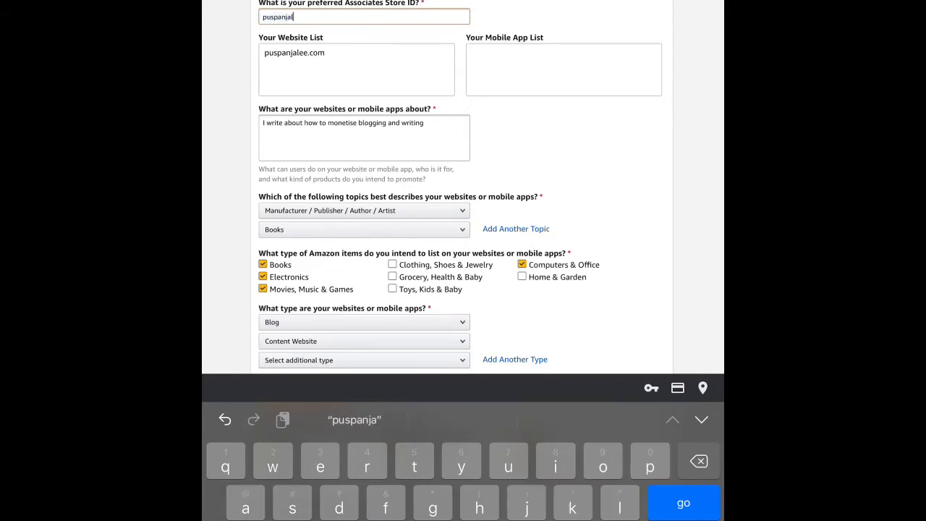
text(lee)
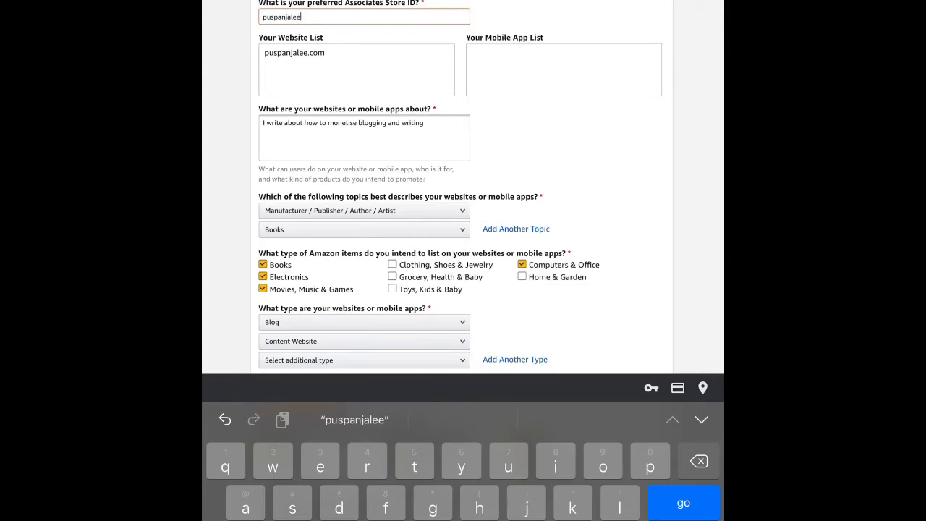
scroll(down, 3)
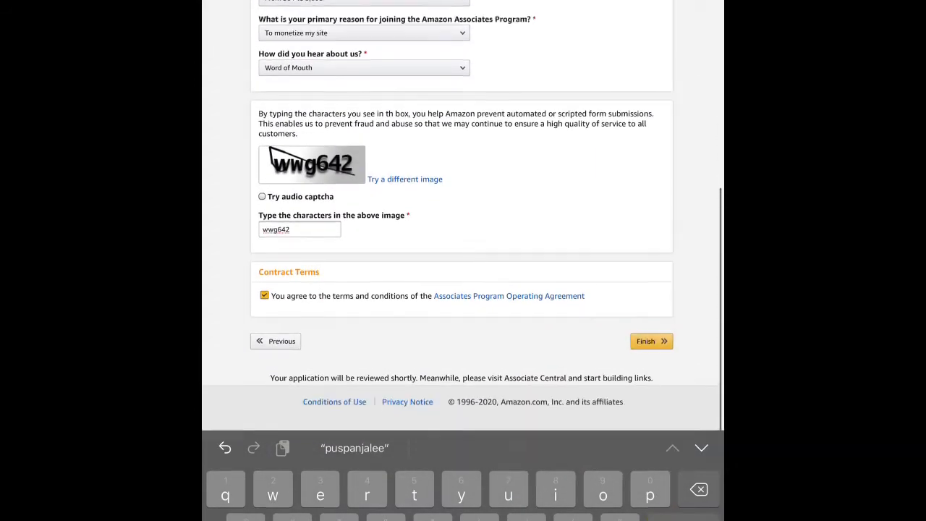
click(651, 341)
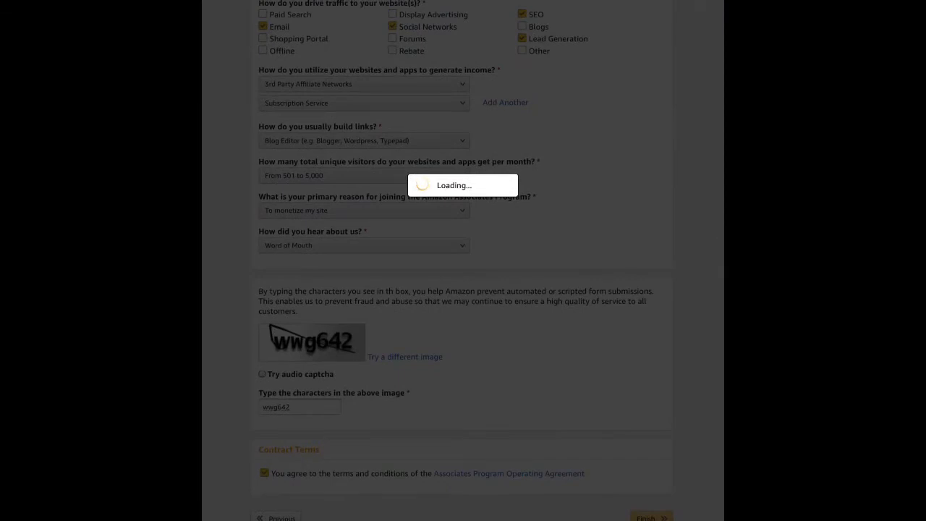
Submit the signup and browse the Associates Central Home dashboard's zero earnings and recommended products.
click(653, 516)
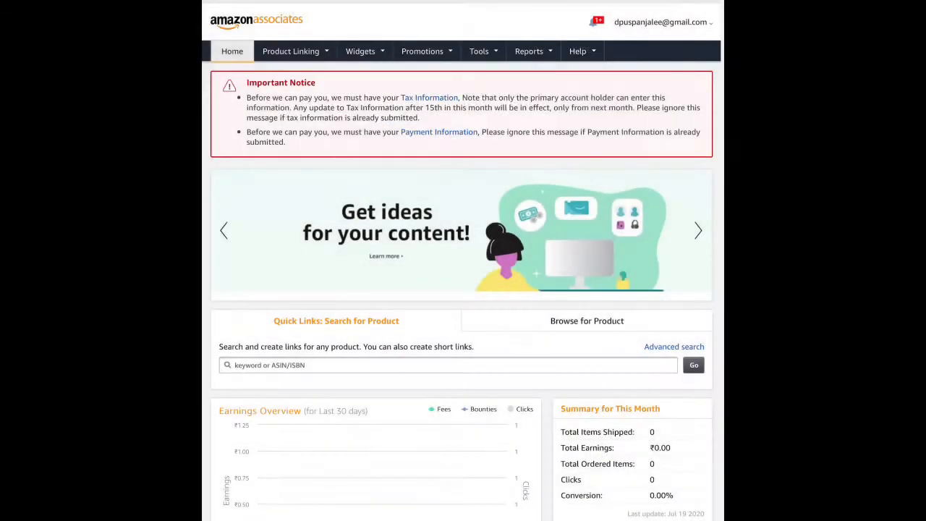
scroll(down, 3)
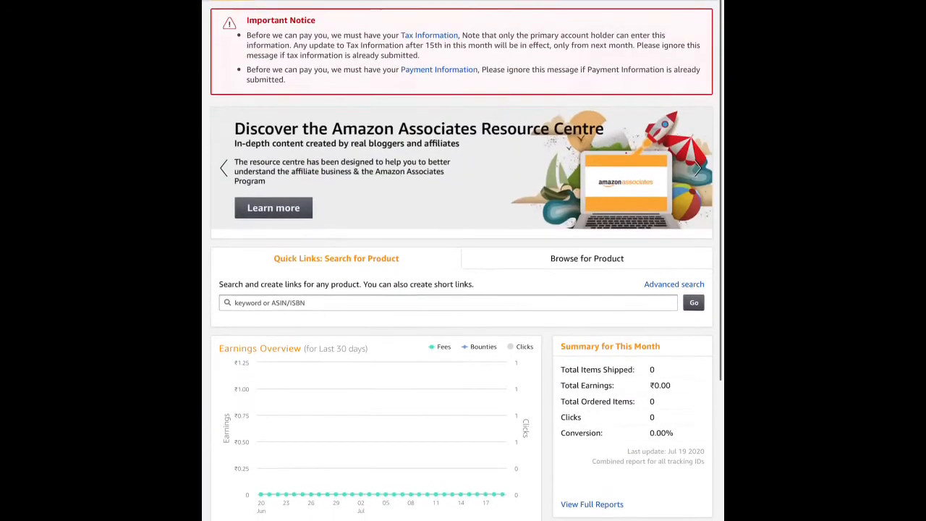
scroll(down, 3)
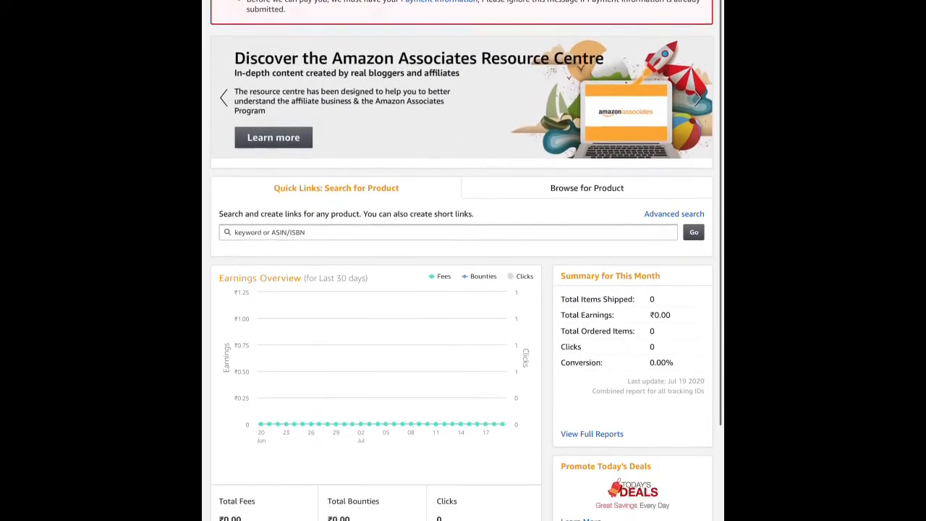
scroll(down, 3)
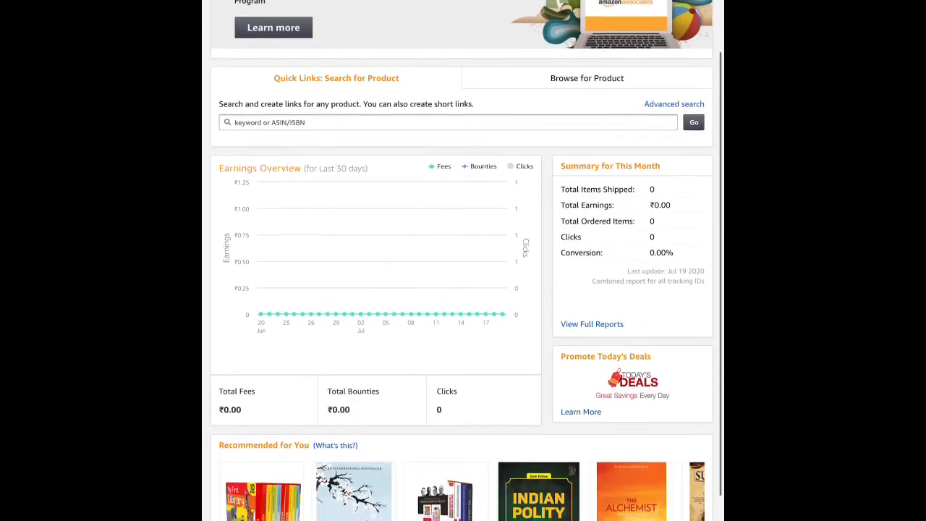
scroll(down, 3)
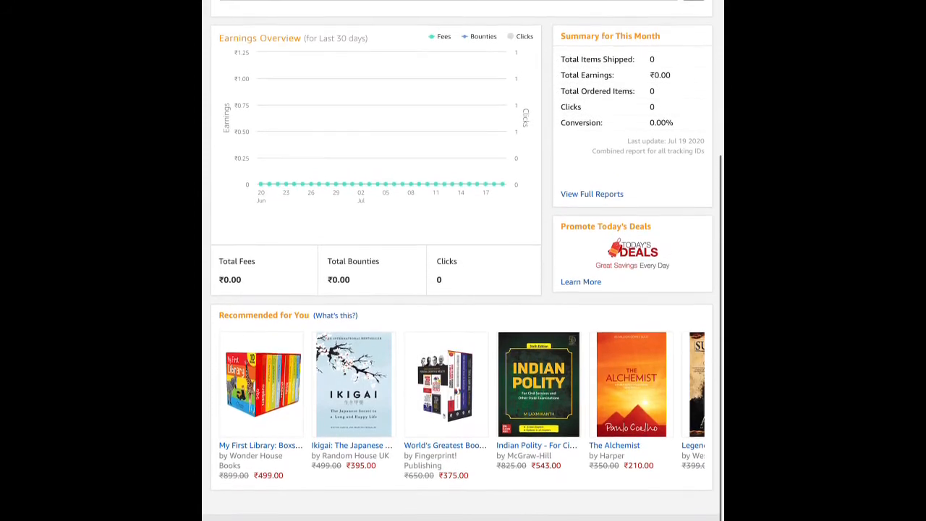
scroll(up, 3)
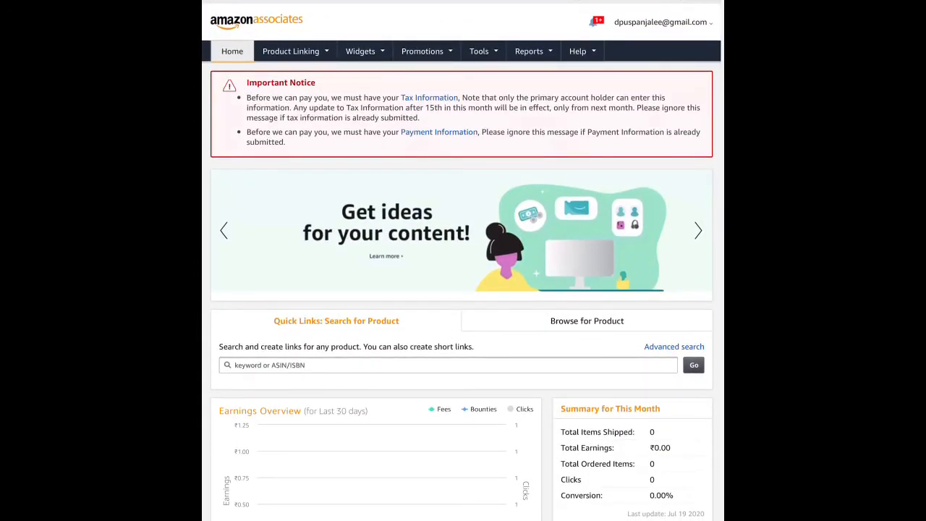
scroll(down, 3)
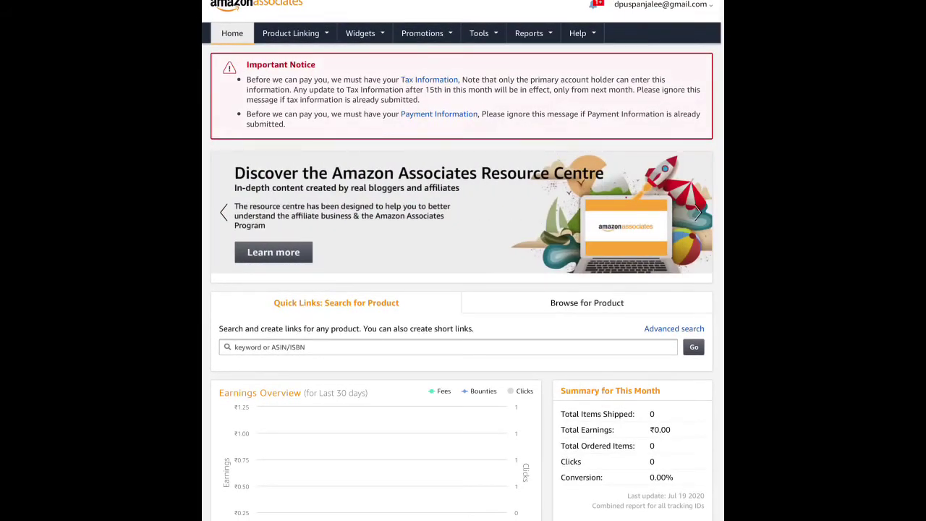
Open Idea Hub from the Get ideas banner and scroll through All Content Ideas best sellers.
click(422, 32)
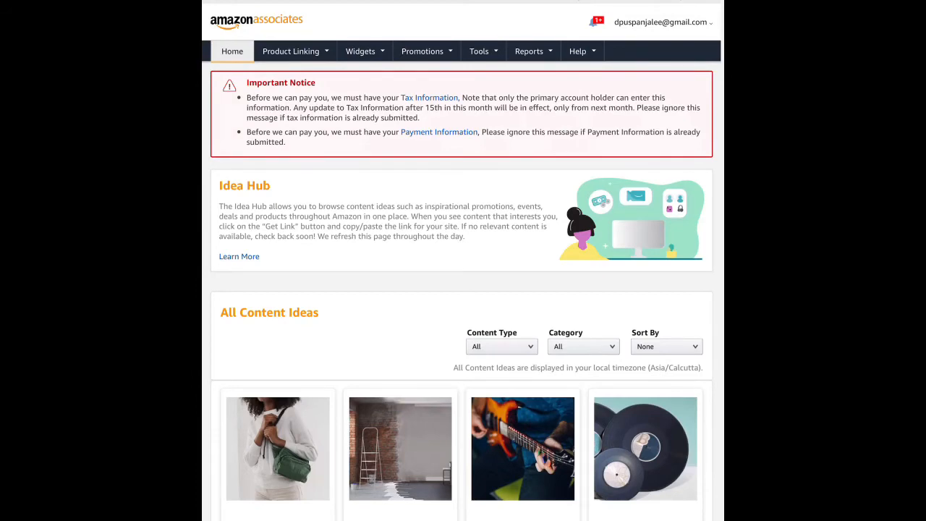
scroll(down, 3)
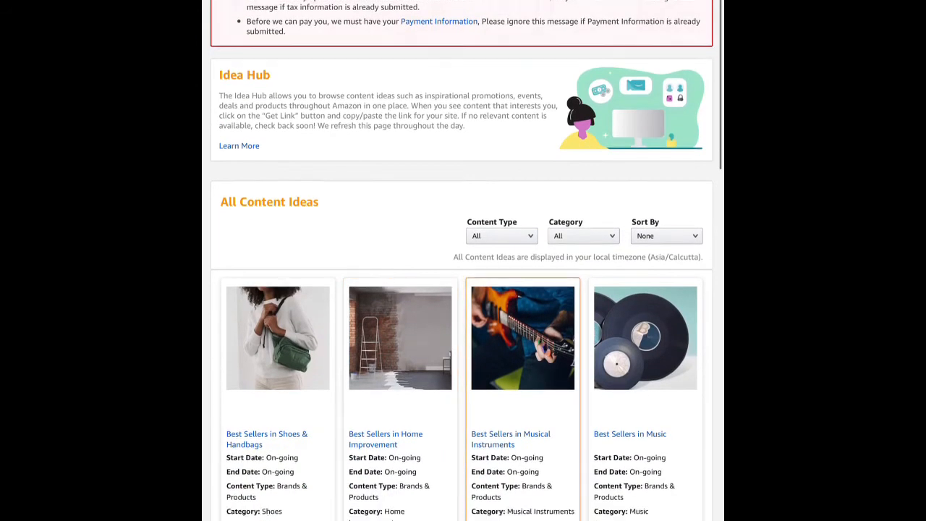
scroll(down, 3)
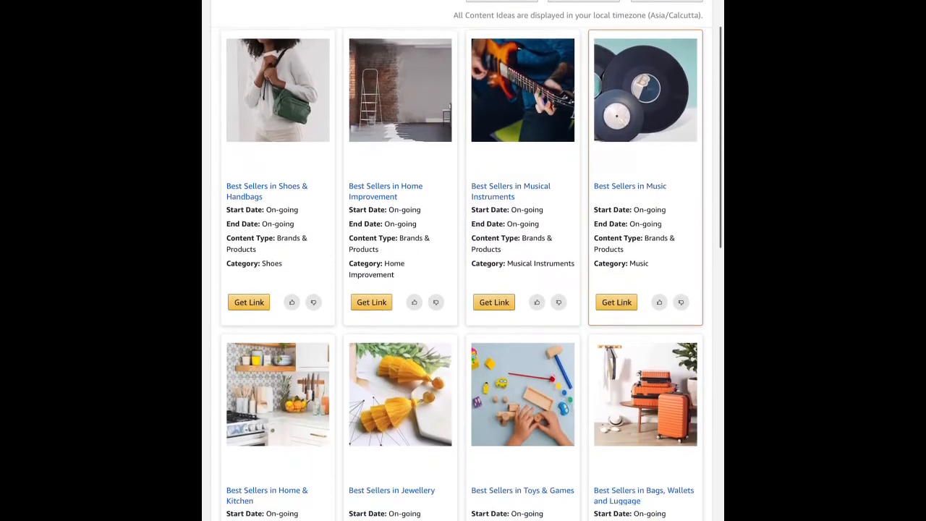
scroll(down, 3)
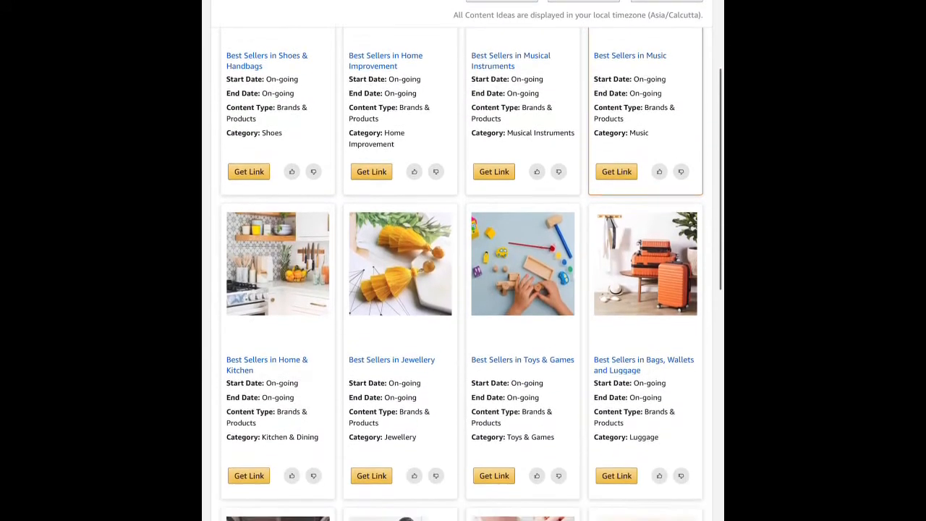
scroll(down, 3)
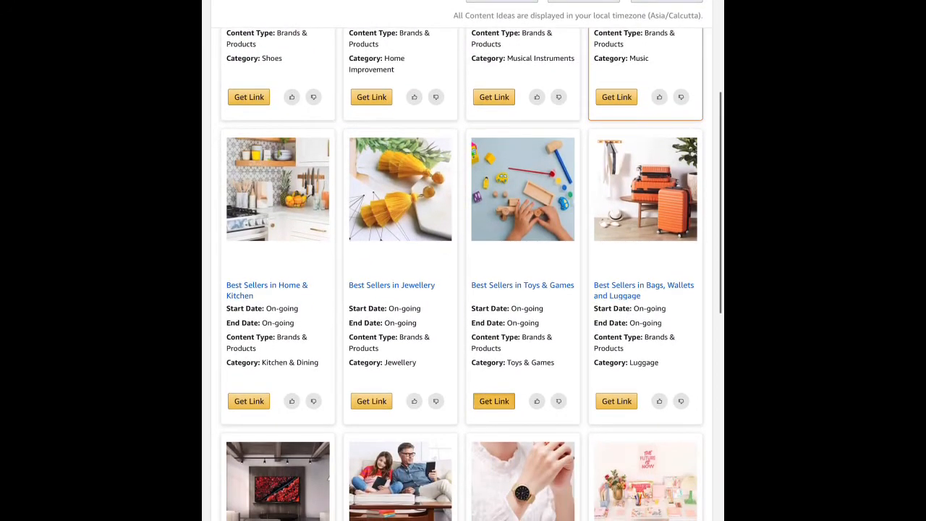
Copy a short link for the Best Sellers in Toys & Games idea.
click(494, 401)
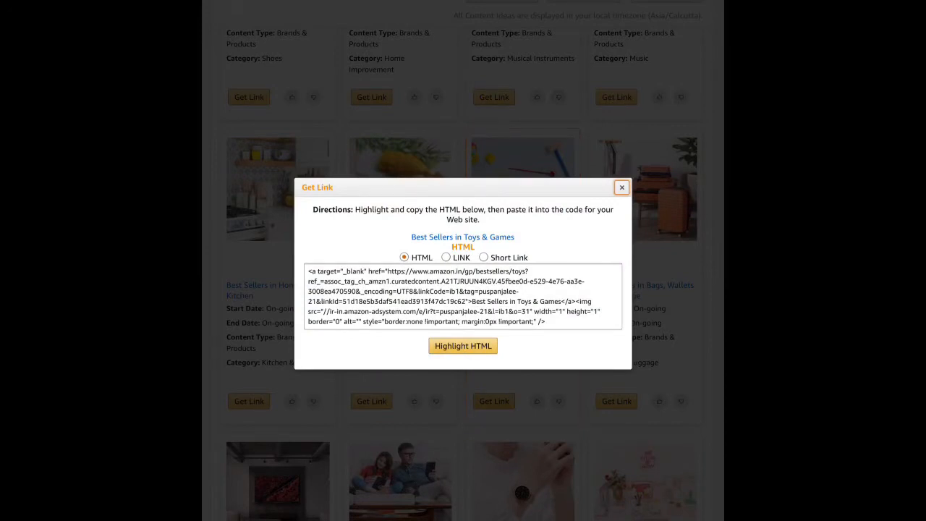
click(483, 257)
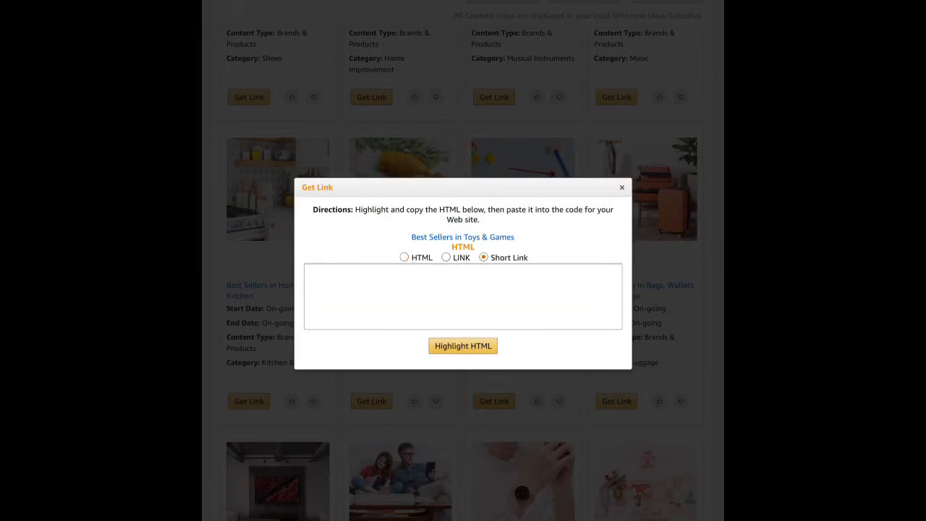
click(622, 187)
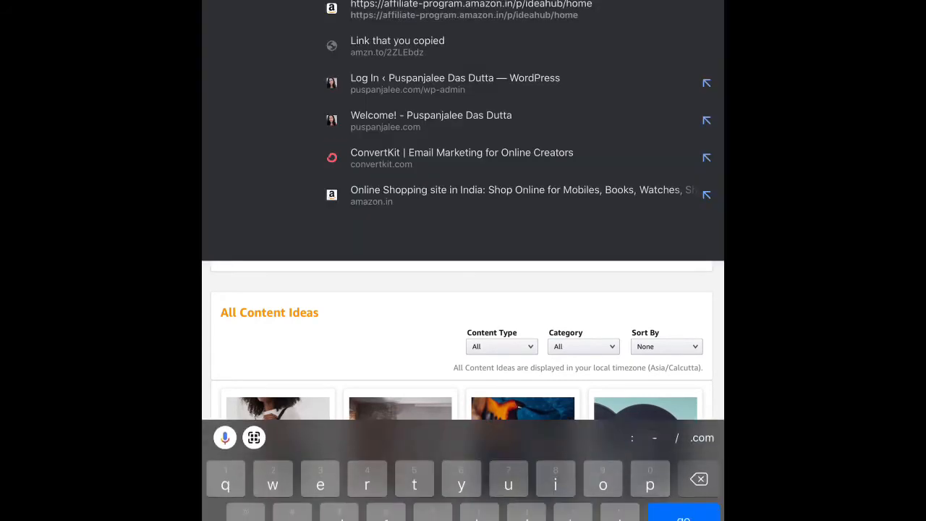
Go to amazon.in and scroll its home page below the SiteStripe bar.
text(a)
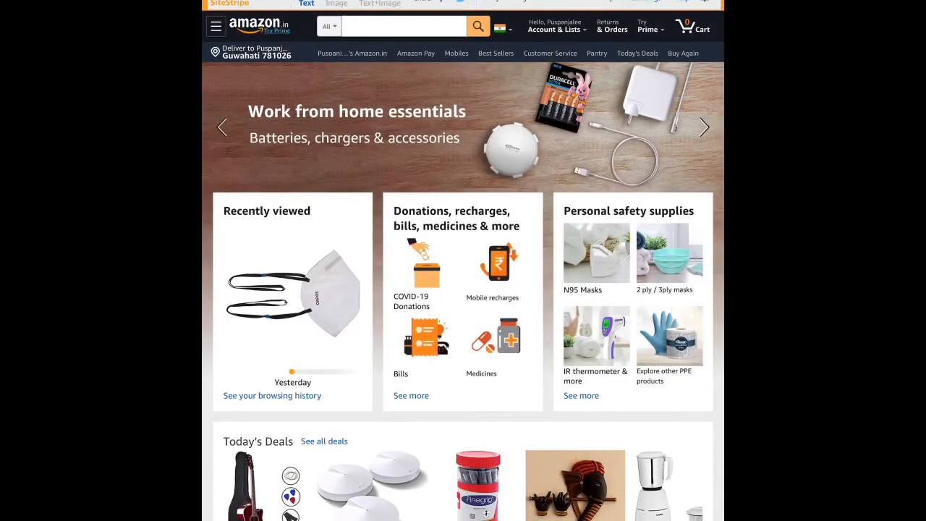
scroll(down, 3)
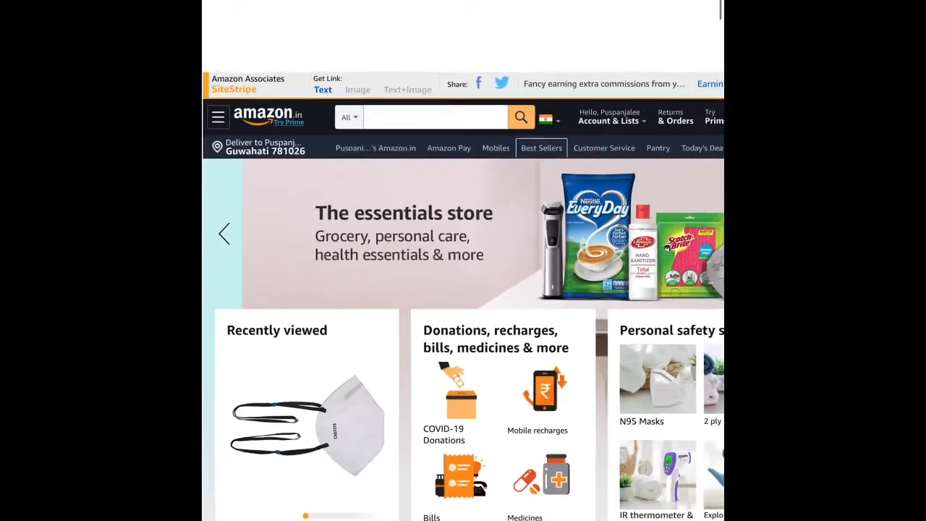
scroll(down, 3)
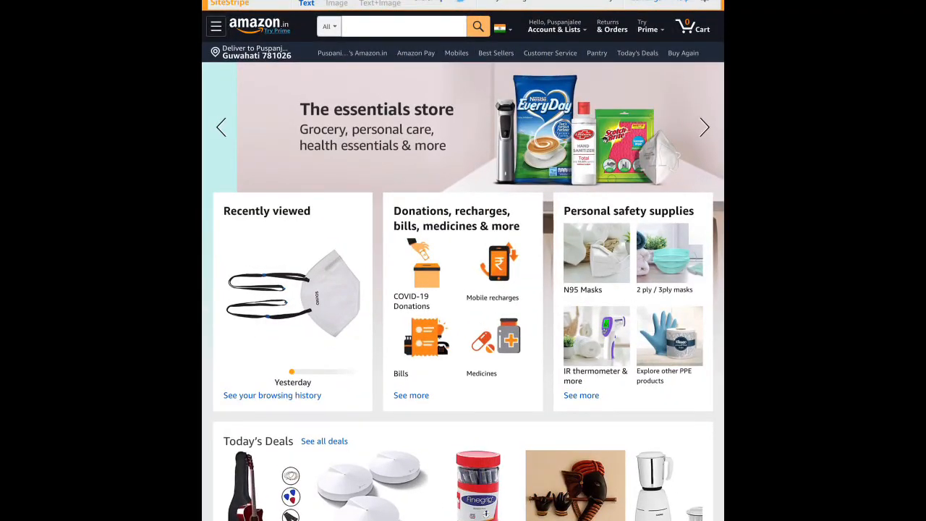
On the recently viewed Solimo N95 mask, generate a small SiteStripe image link and highlight its HTML.
click(293, 293)
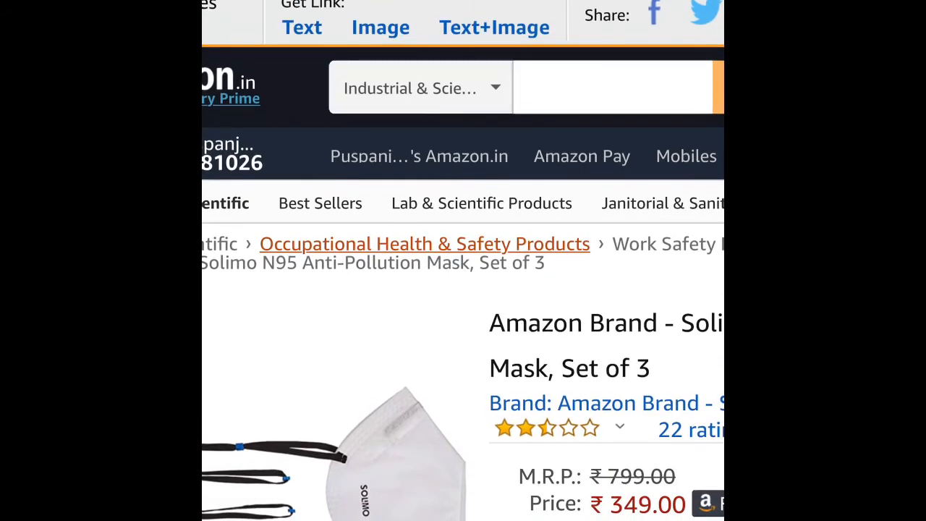
click(380, 27)
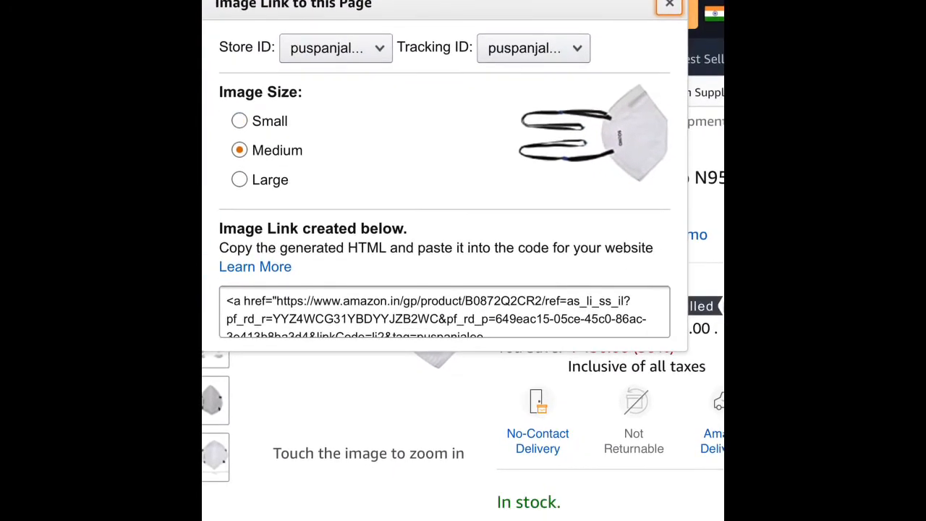
click(238, 121)
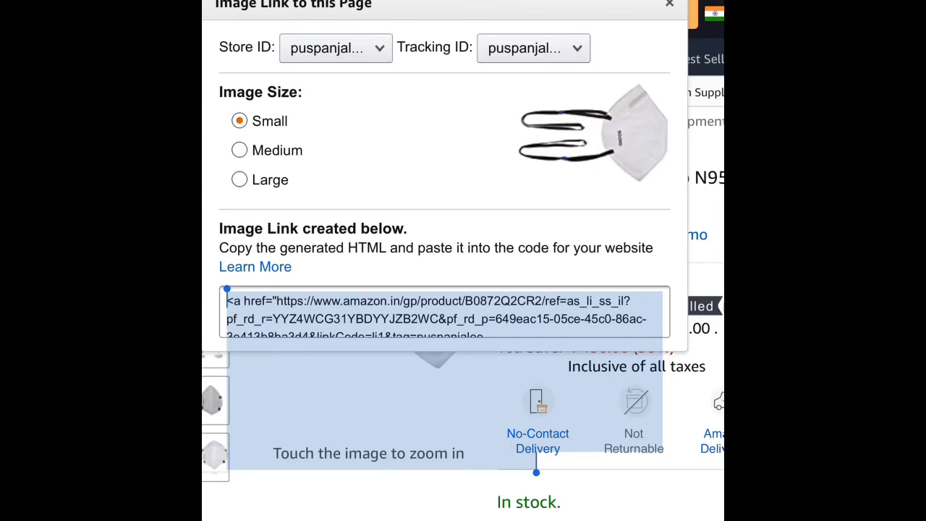
click(238, 179)
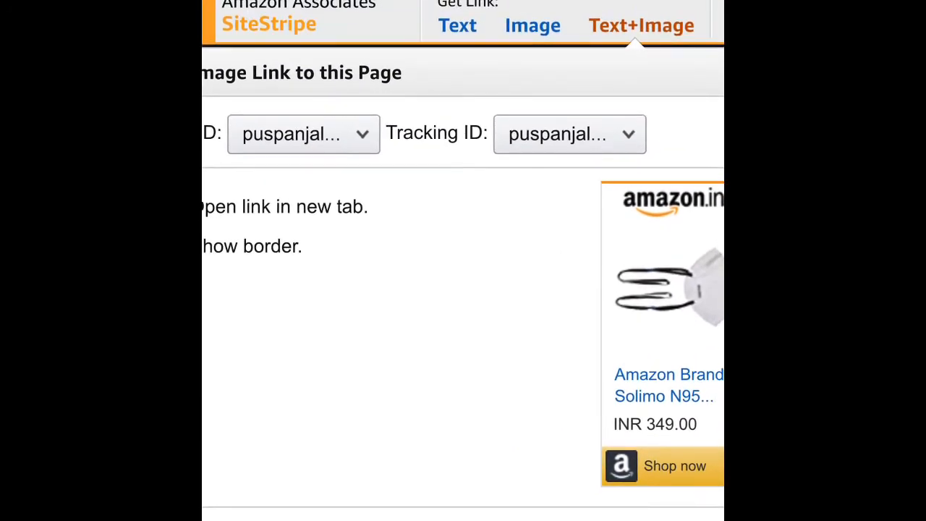
Preview a Text+Image link for the mask, then close the link popup.
click(456, 25)
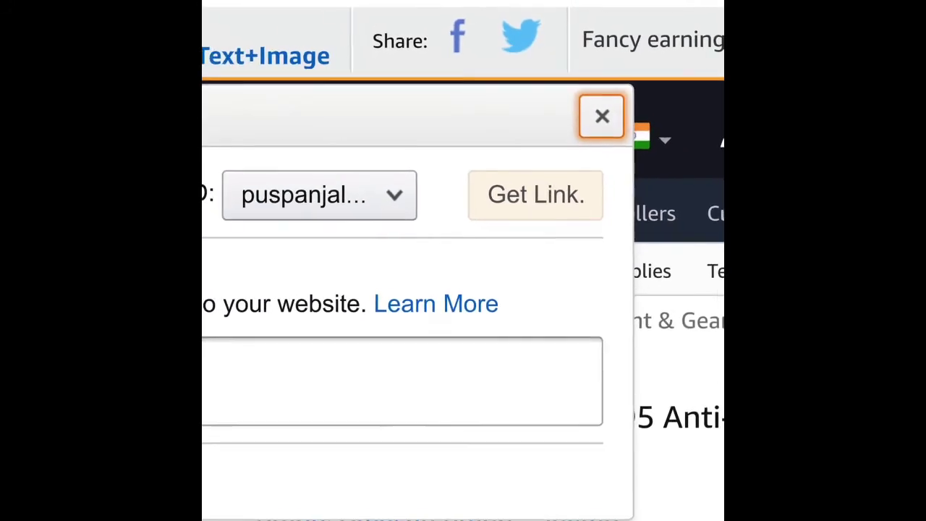
click(601, 116)
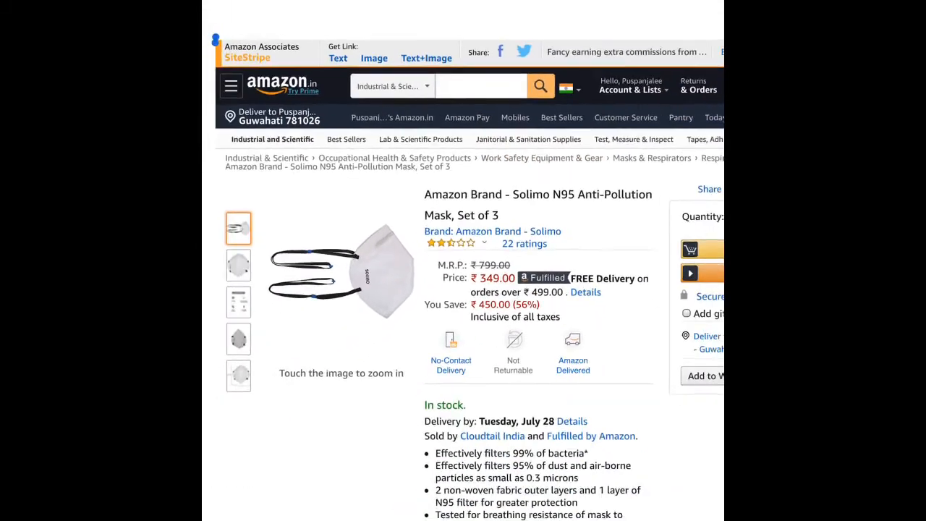
scroll(down, 3)
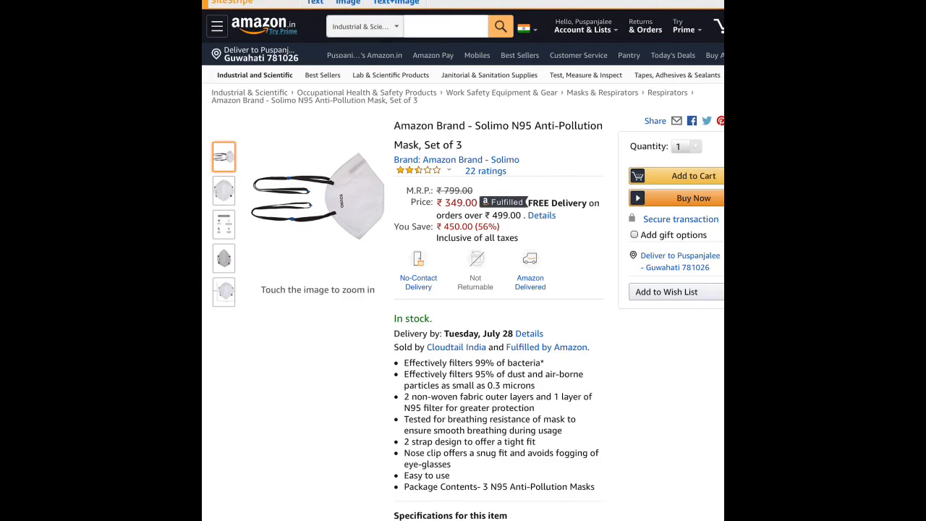
scroll(down, 3)
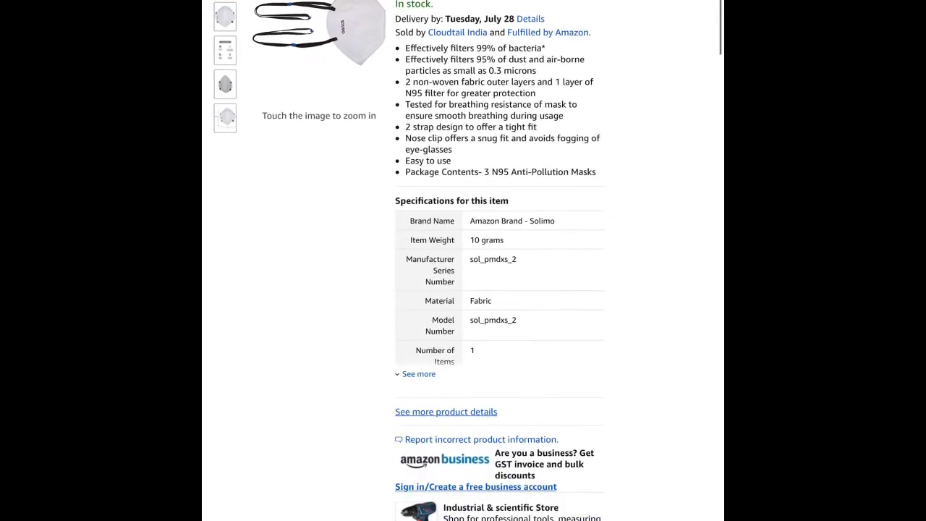
scroll(up, 3)
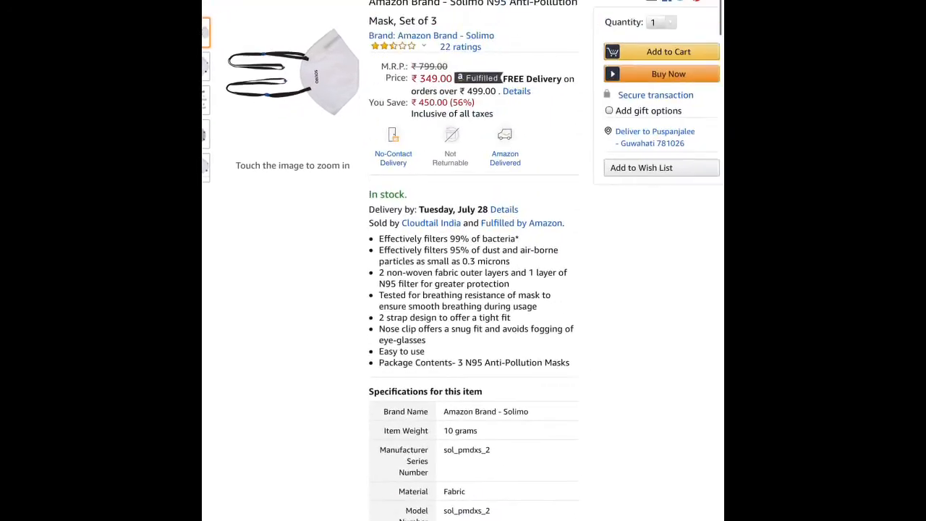